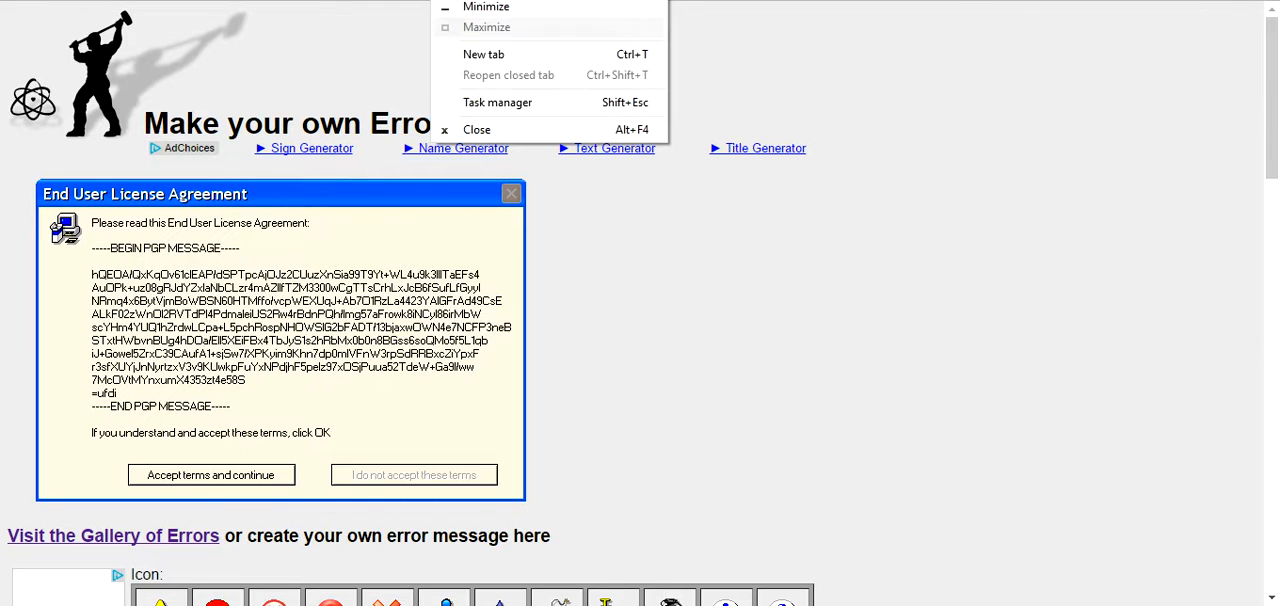
Step: End the YouTube tab's process in Chrome's Task Manager, then scroll down to the form fields
left_click(498, 102)
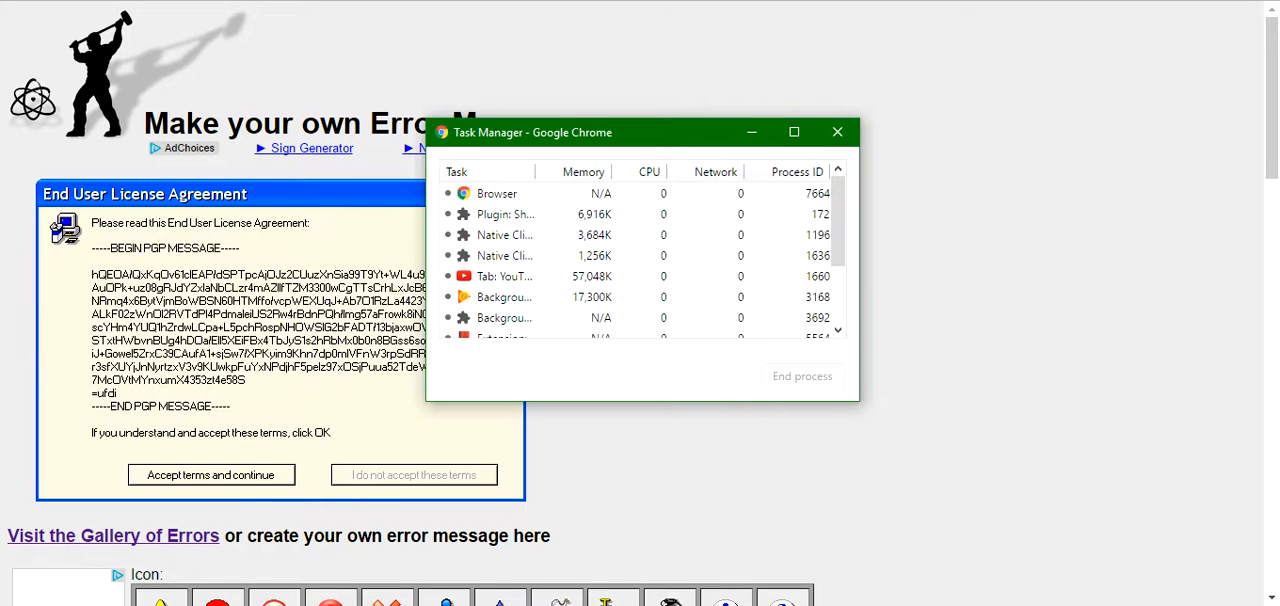
left_click(504, 276)
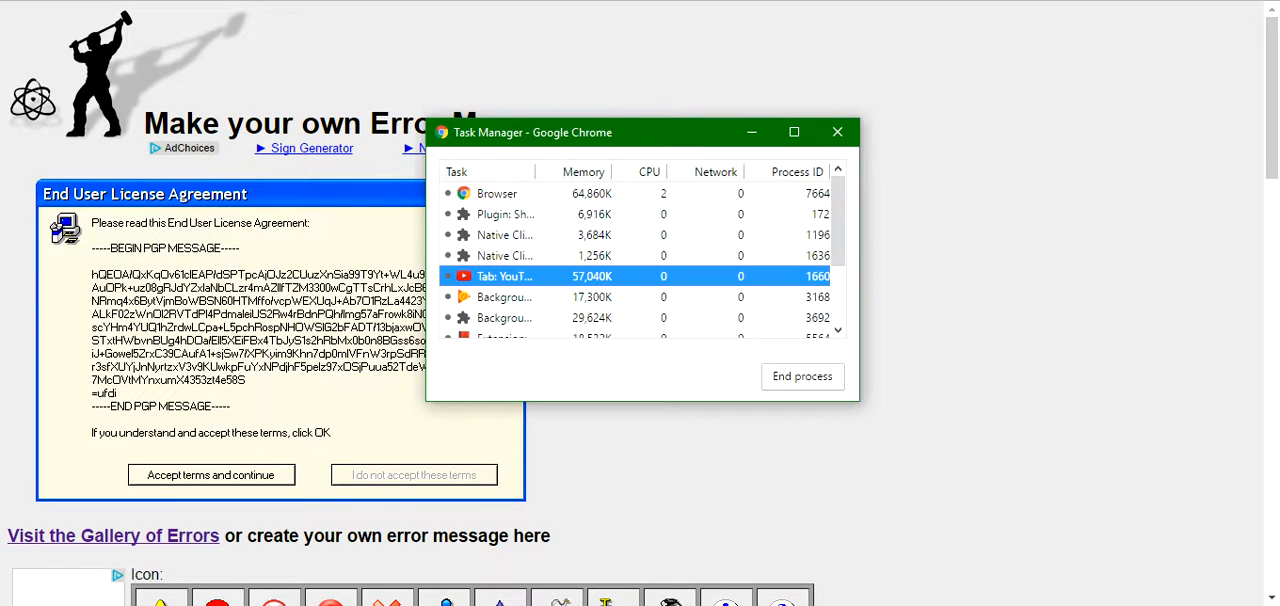
left_click(837, 131)
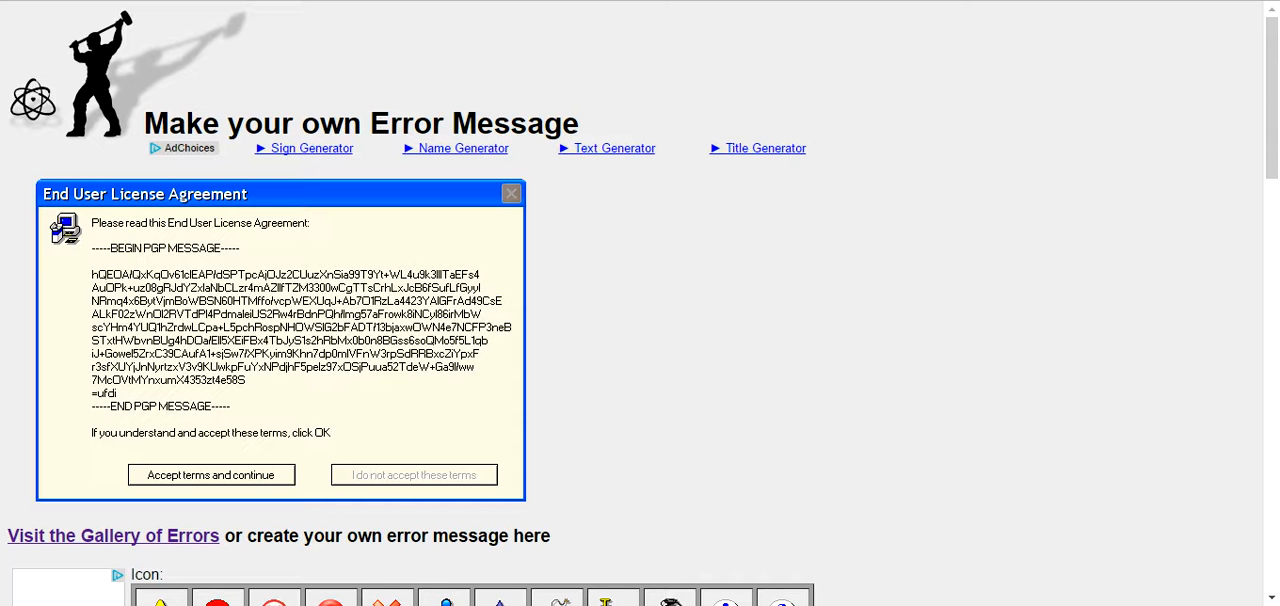
scroll("down", 3)
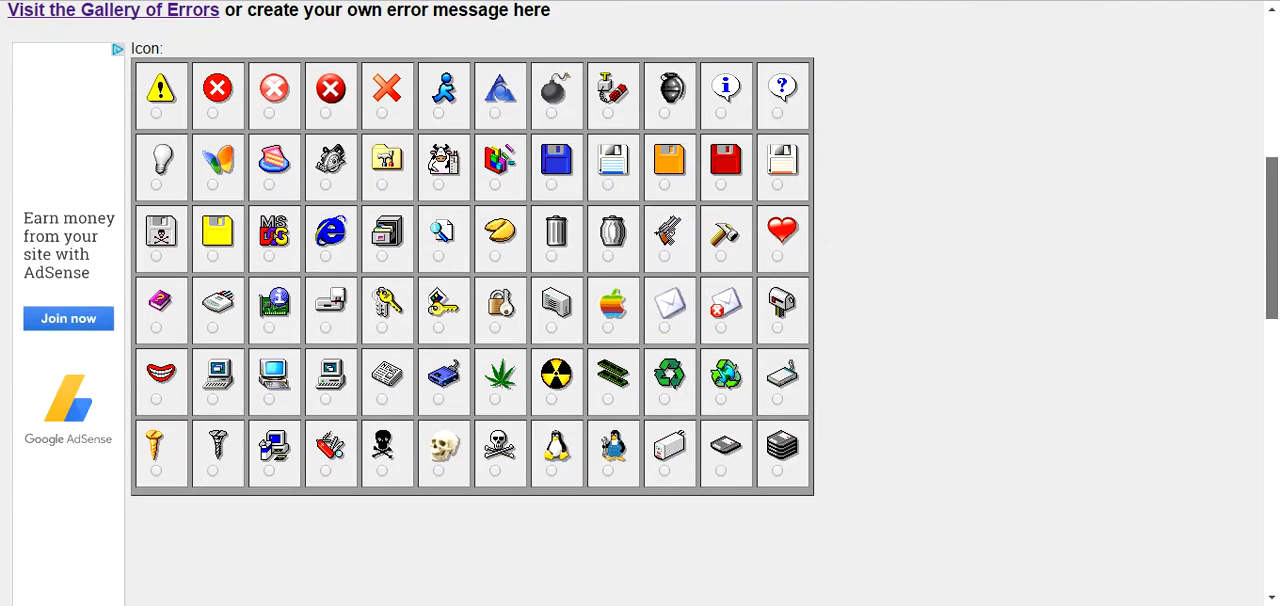
scroll("down", 3)
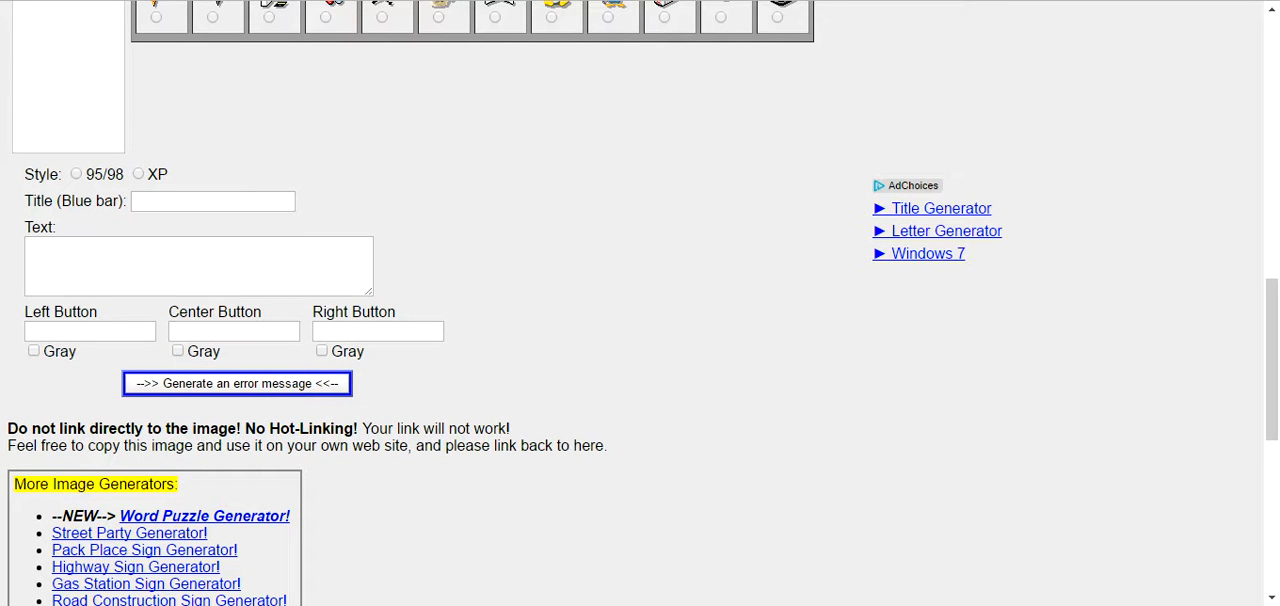
Step: Choose the XP style and enter 'Music has failed...' as the window title
left_click(212, 201)
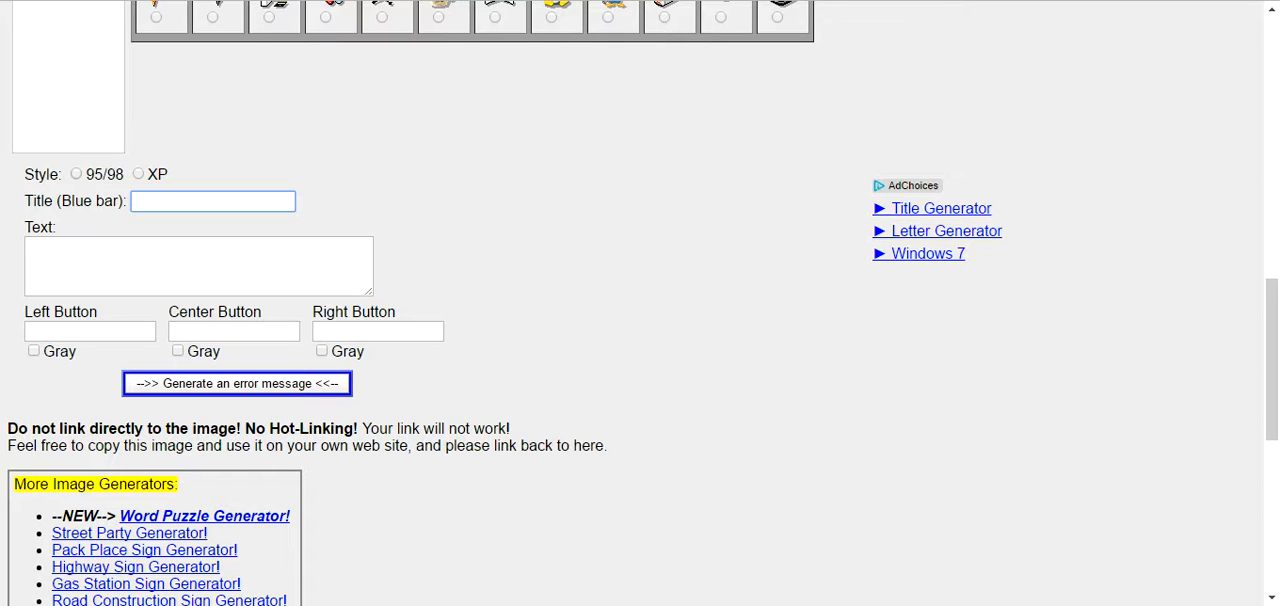
left_click(138, 173)
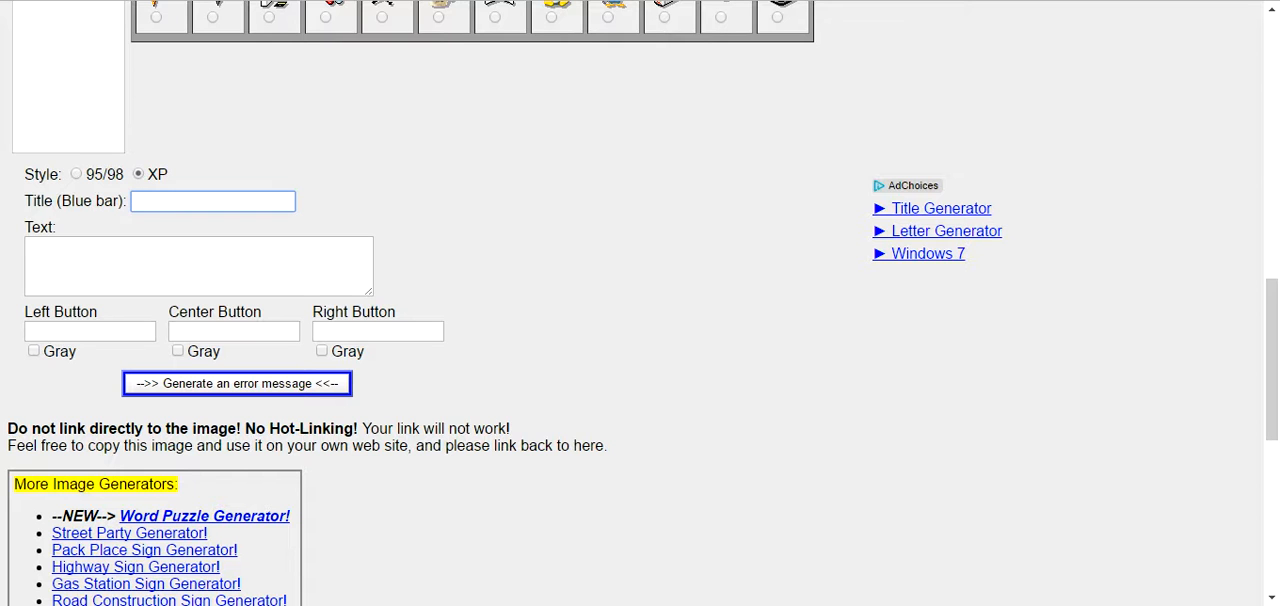
left_click(212, 201)
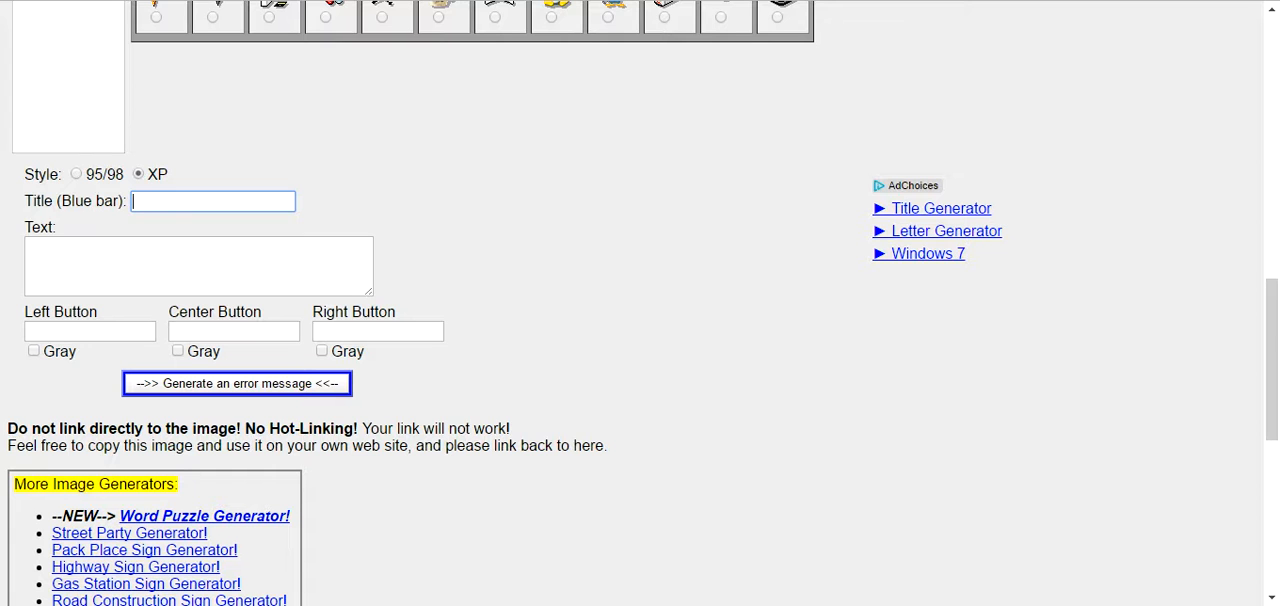
type("Music has dal")
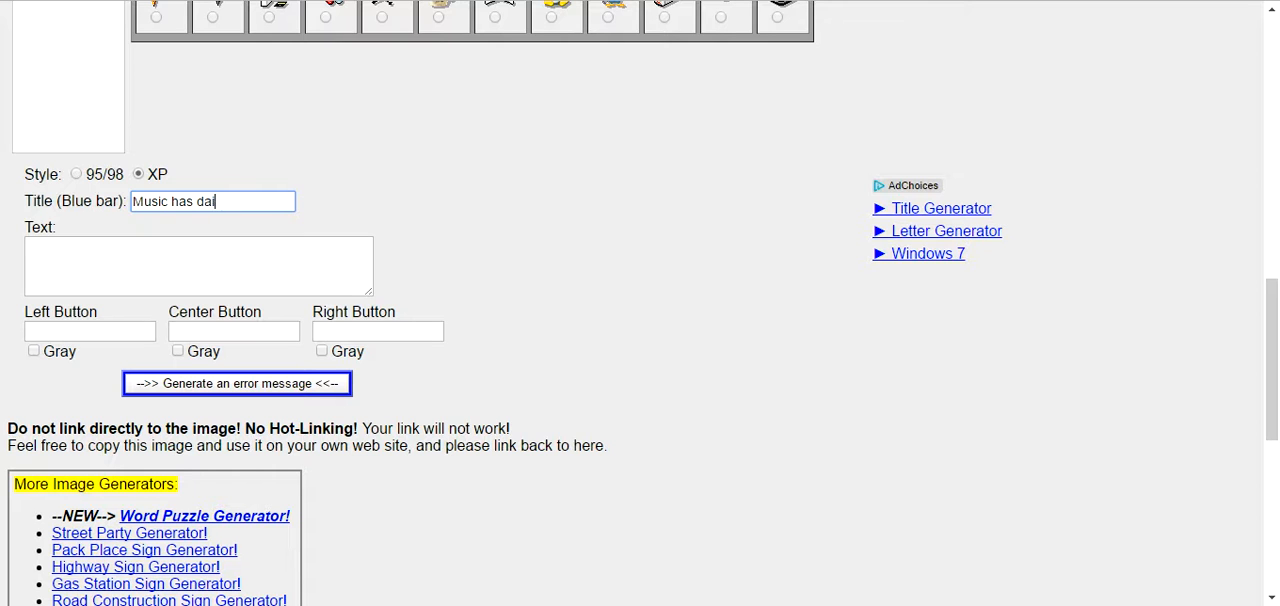
key("BackSpace")
type("failed...")
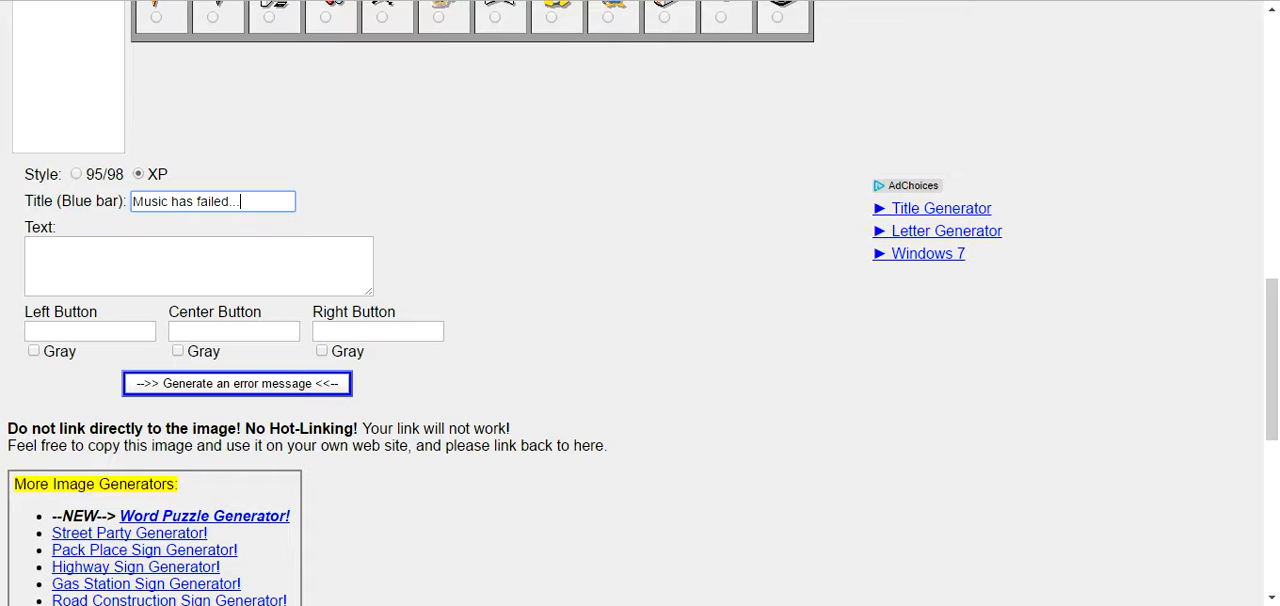
left_click(198, 265)
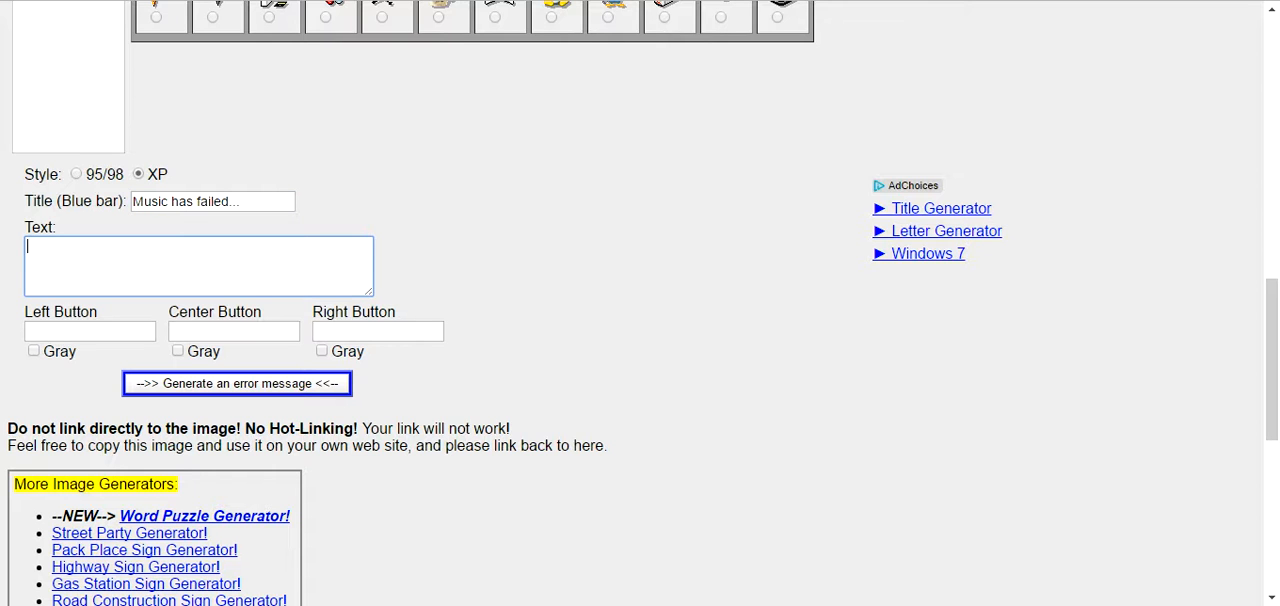
Step: Type the message 'Spitofy has failed to play the song "Hello" by Adele. Would you rather...?'
type("Spoti")
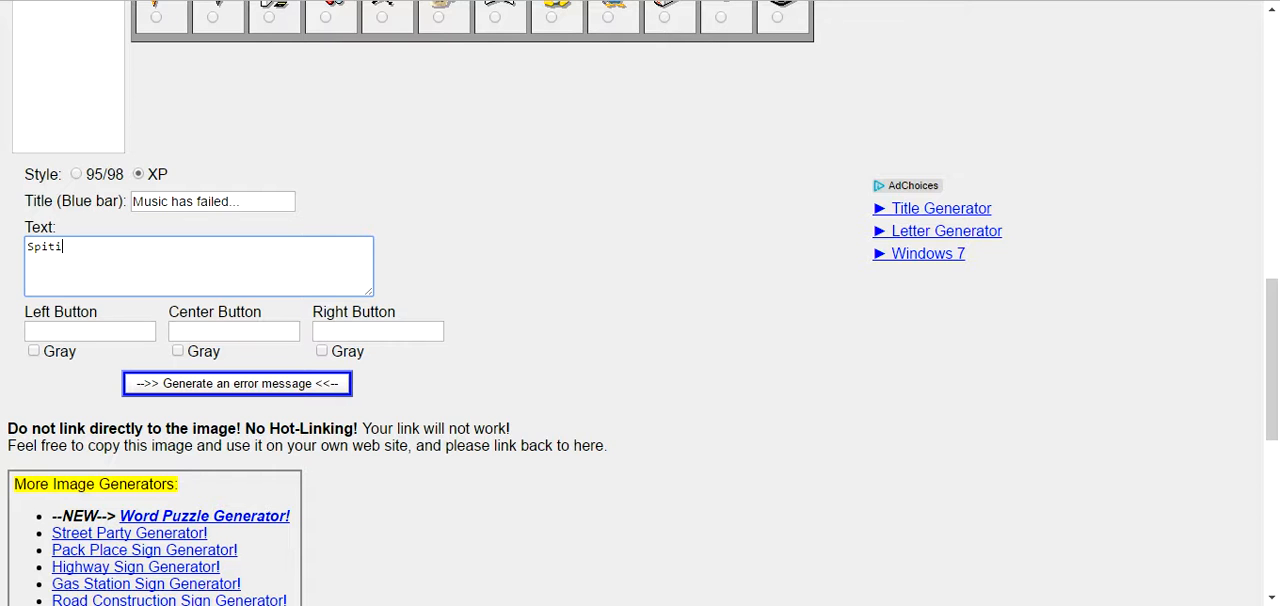
type("ofy")
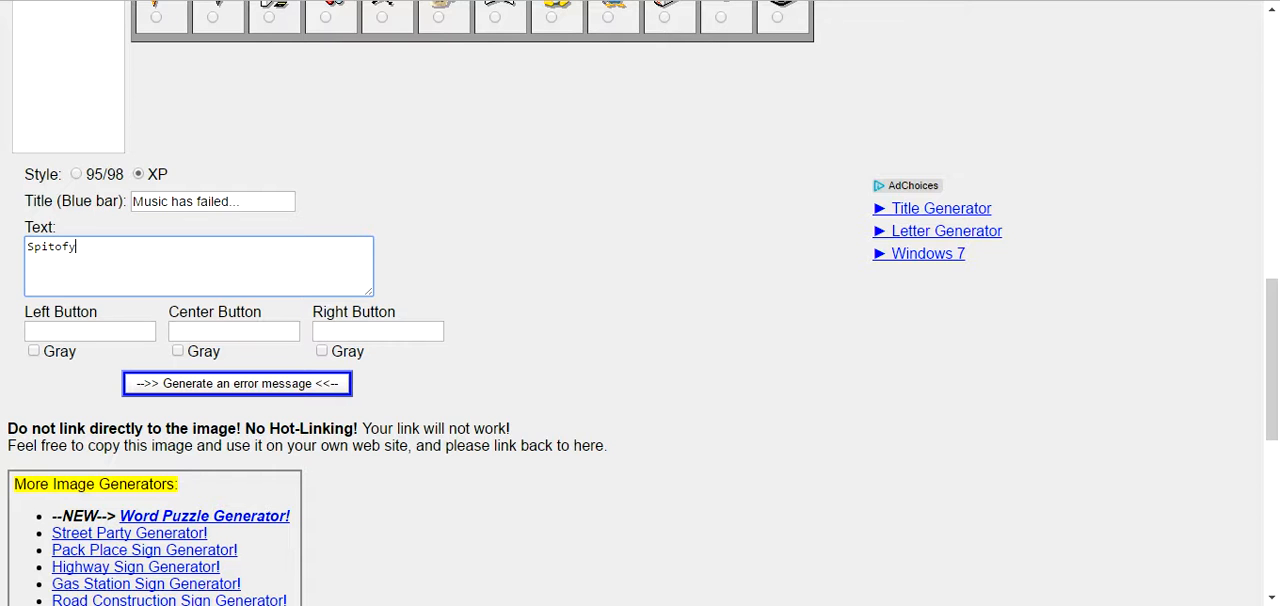
type("had")
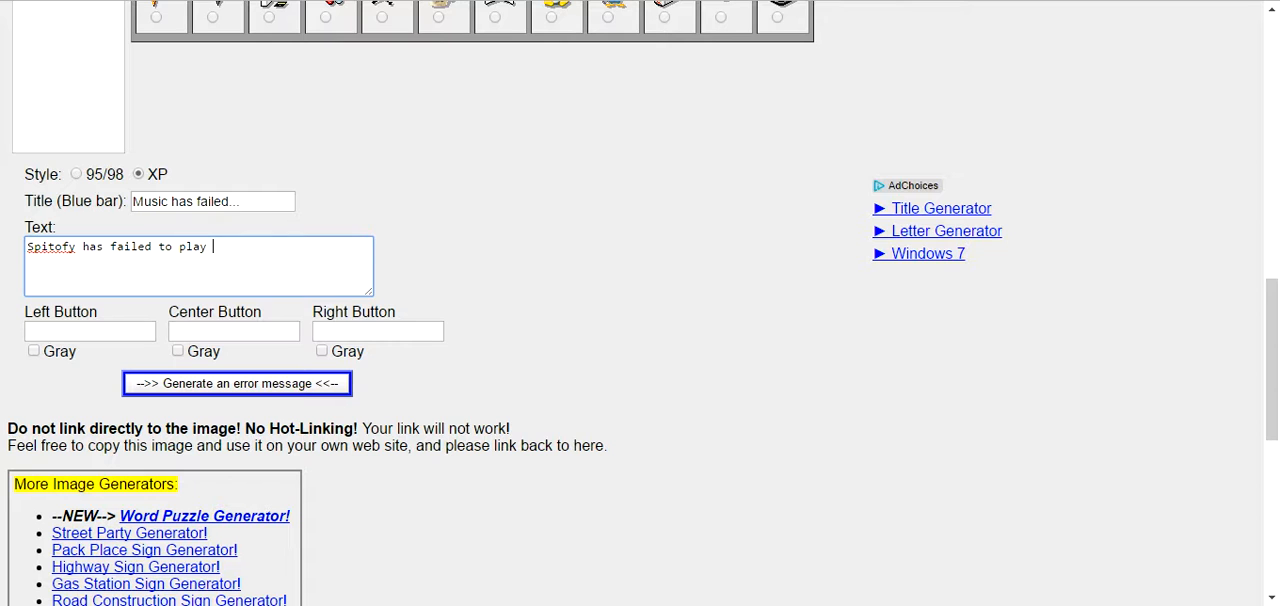
type("the song")
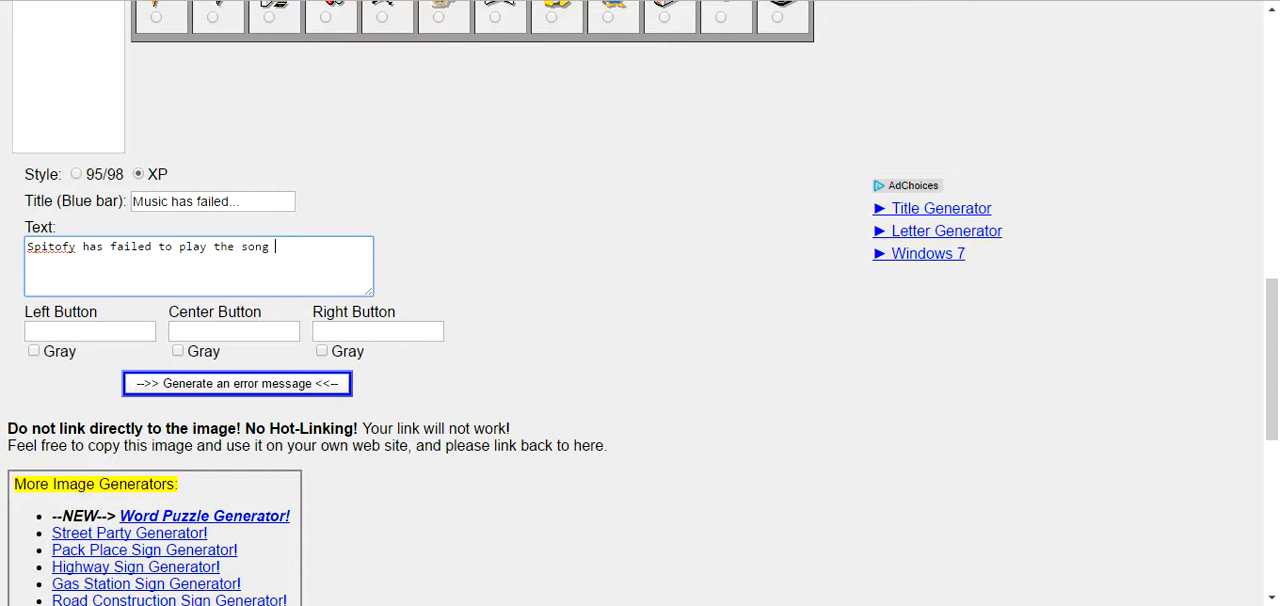
type("\"Hello")
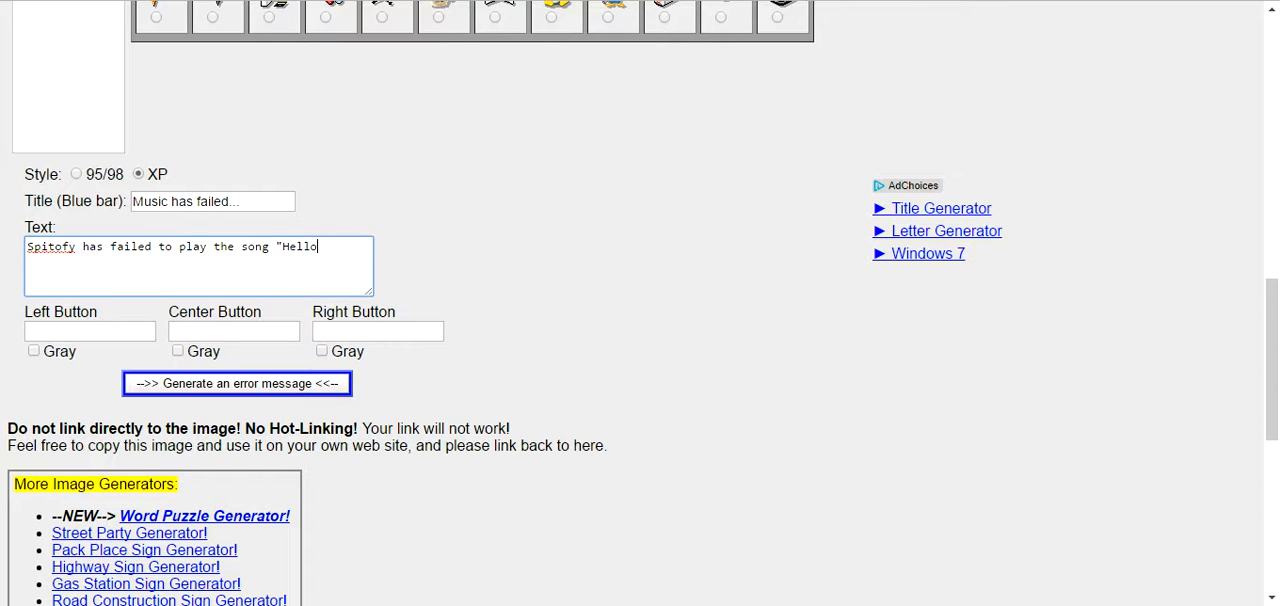
type("\" by A")
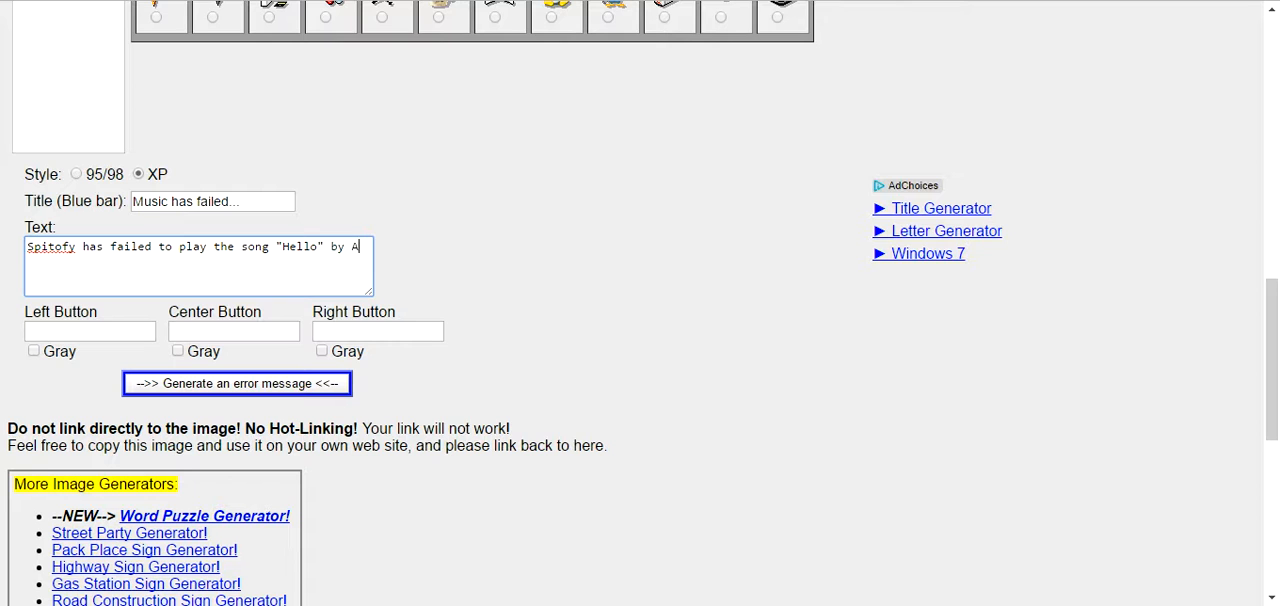
type("dele")
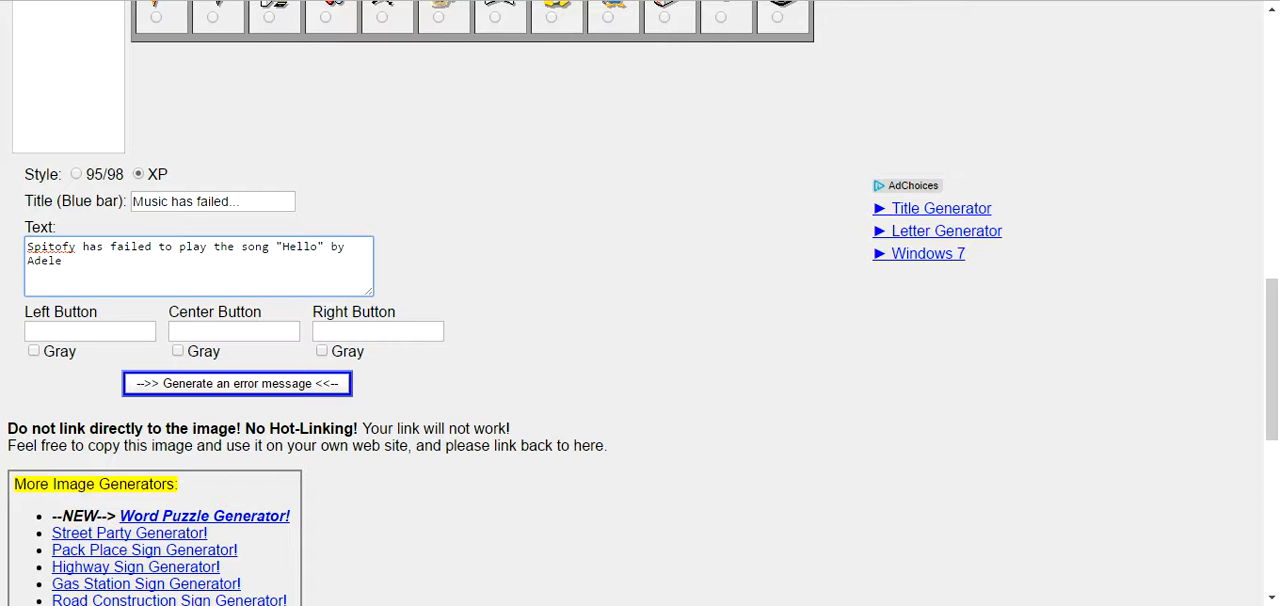
type(". Would you rath")
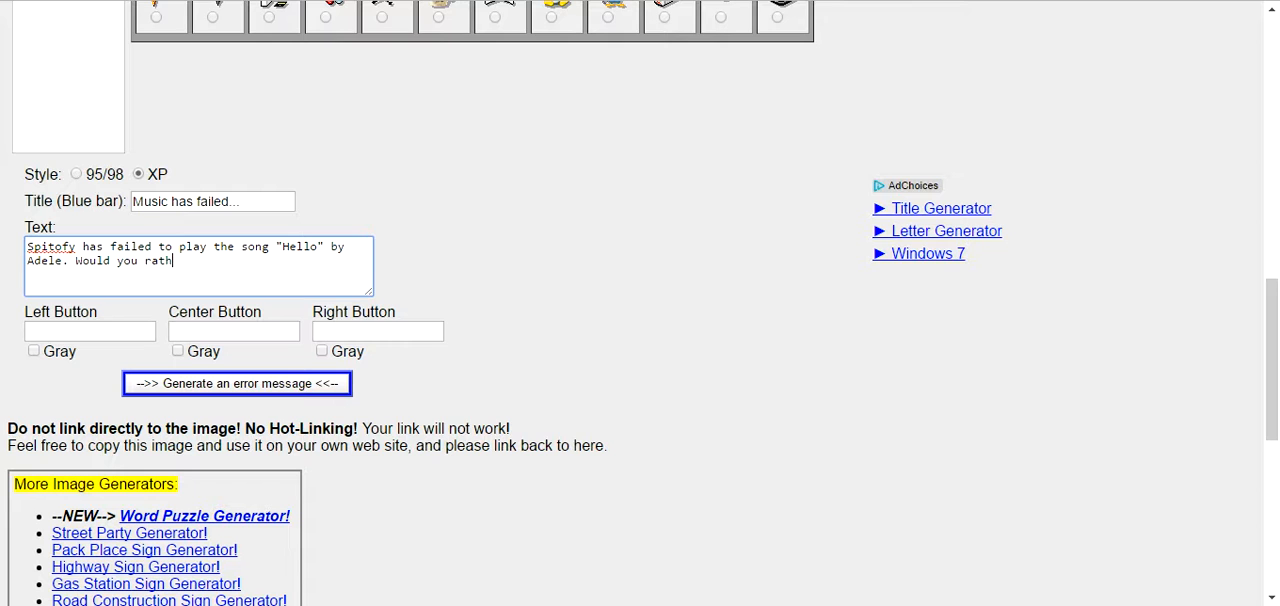
type("er...?")
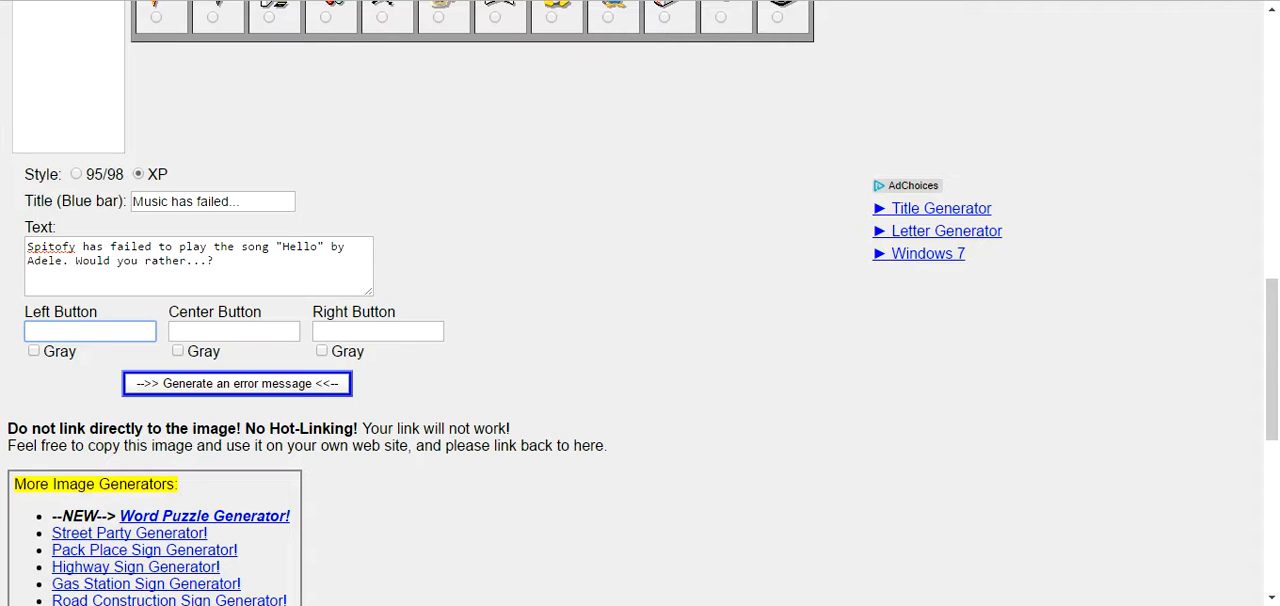
Step: Label buttons 'Wipe My Hard Drive' and grayed 'Try Again', then generate the error image
type("Wipe My Hard Drive")
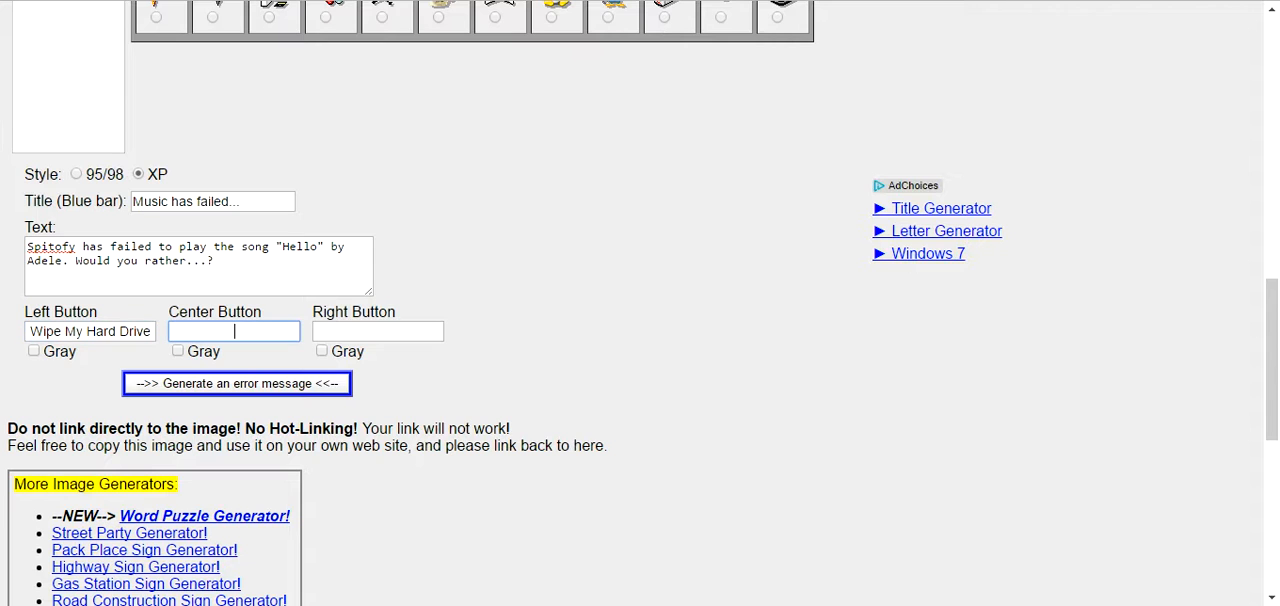
left_click(178, 350)
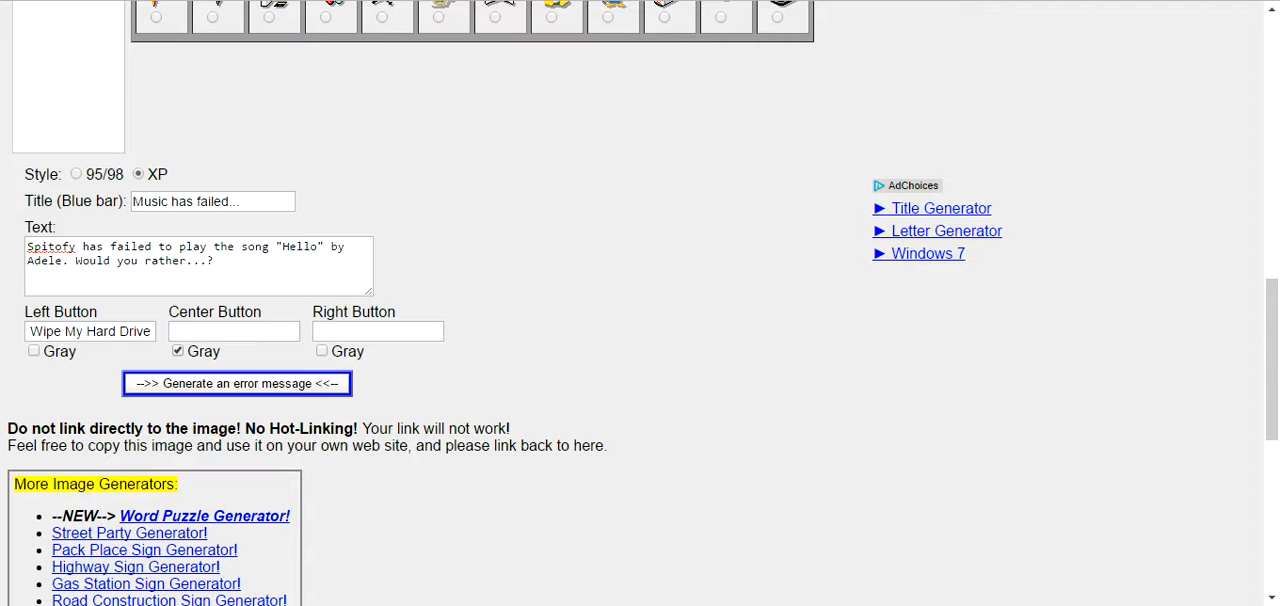
type("Try")
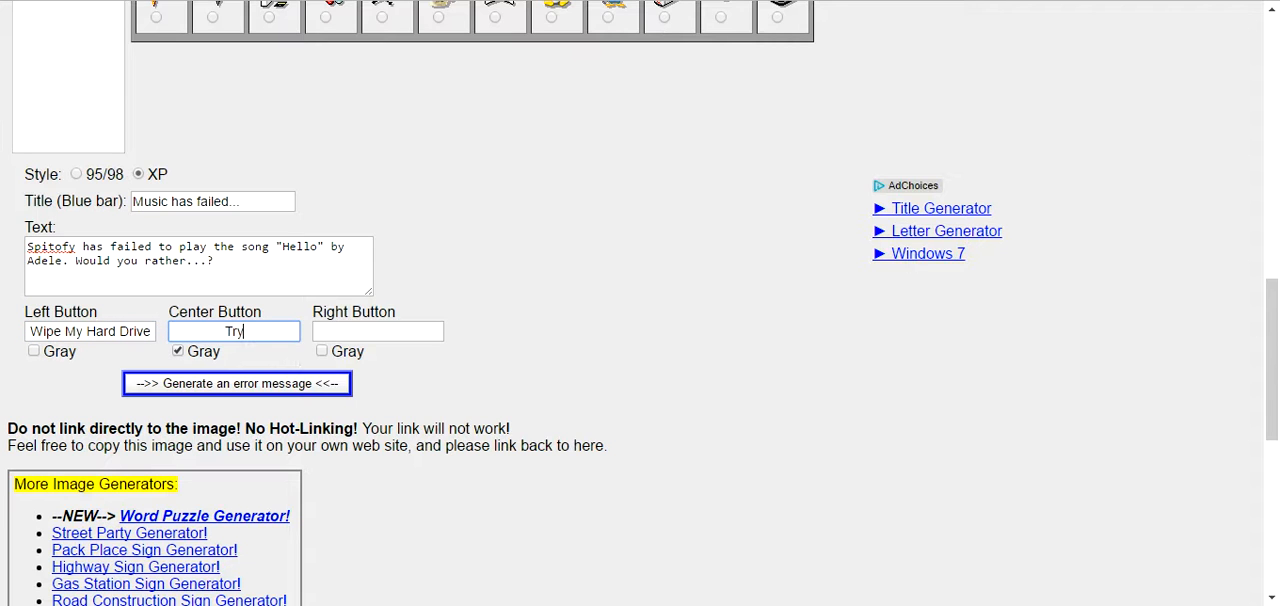
type("Again")
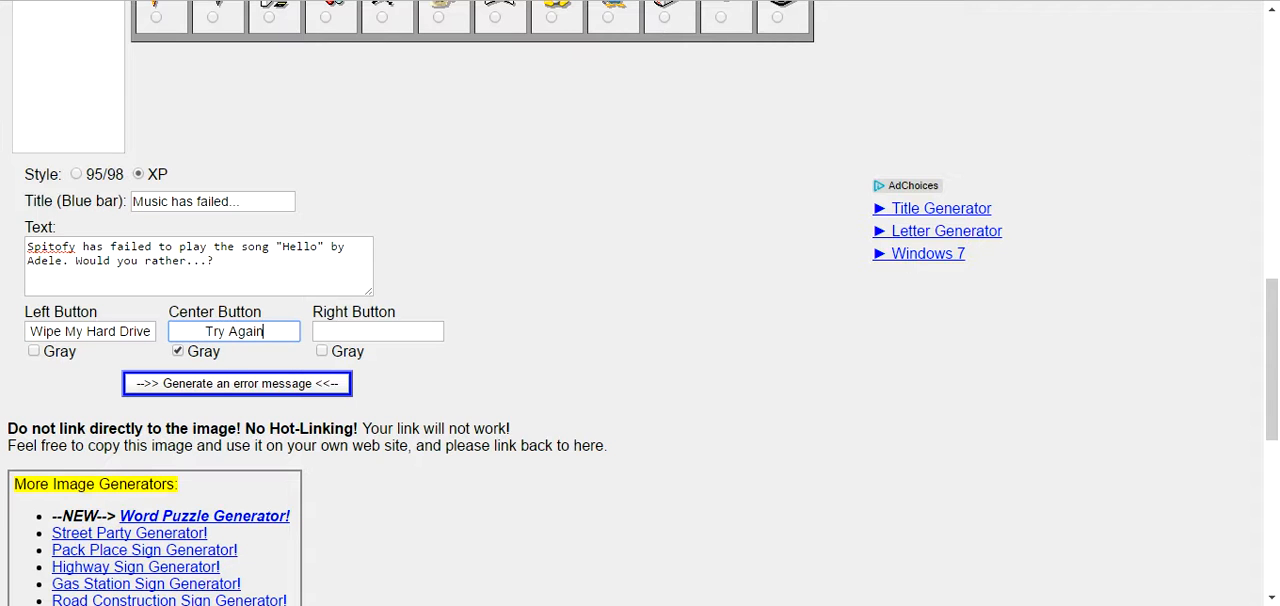
left_click(378, 331)
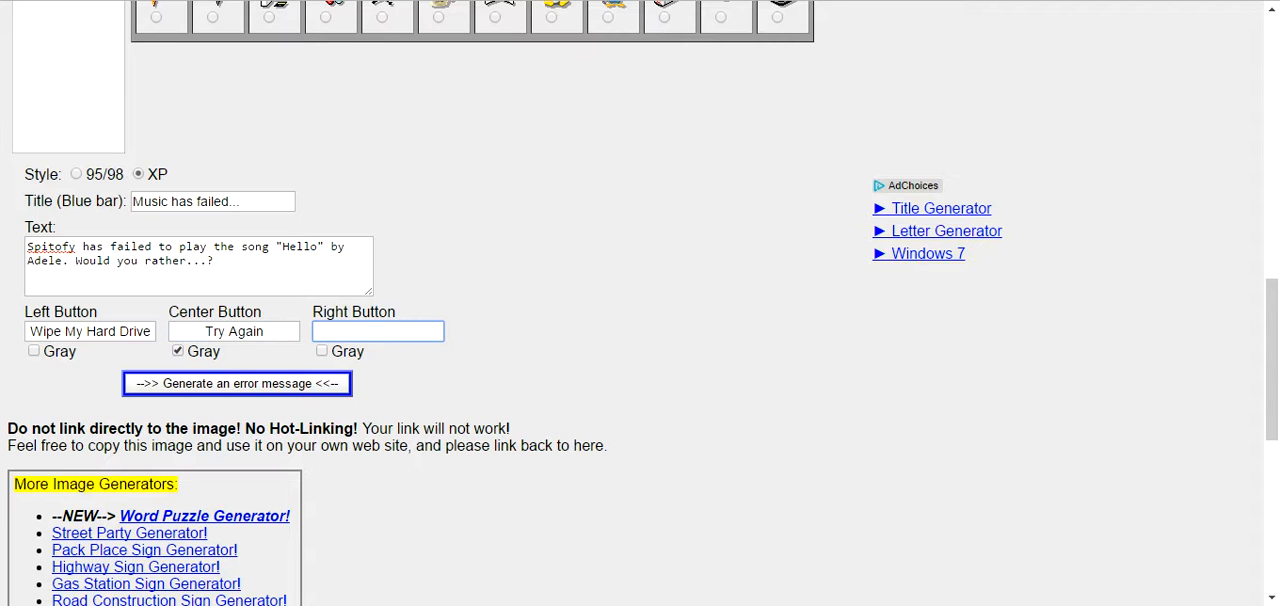
left_click(378, 331)
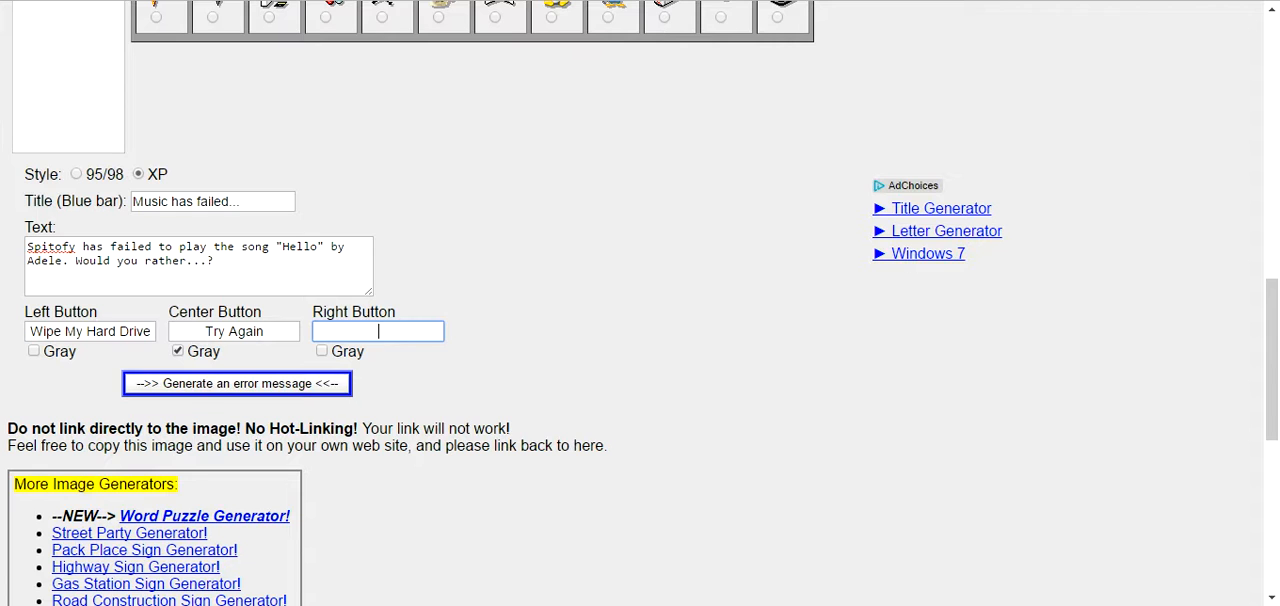
left_click(236, 383)
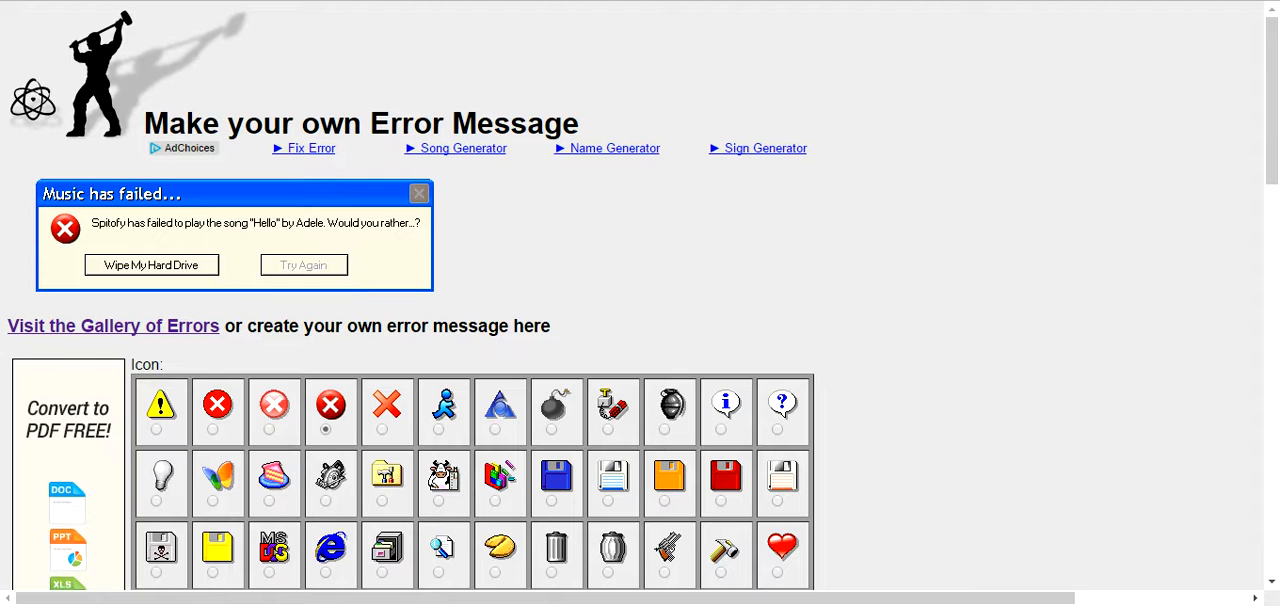
right_click(304, 265)
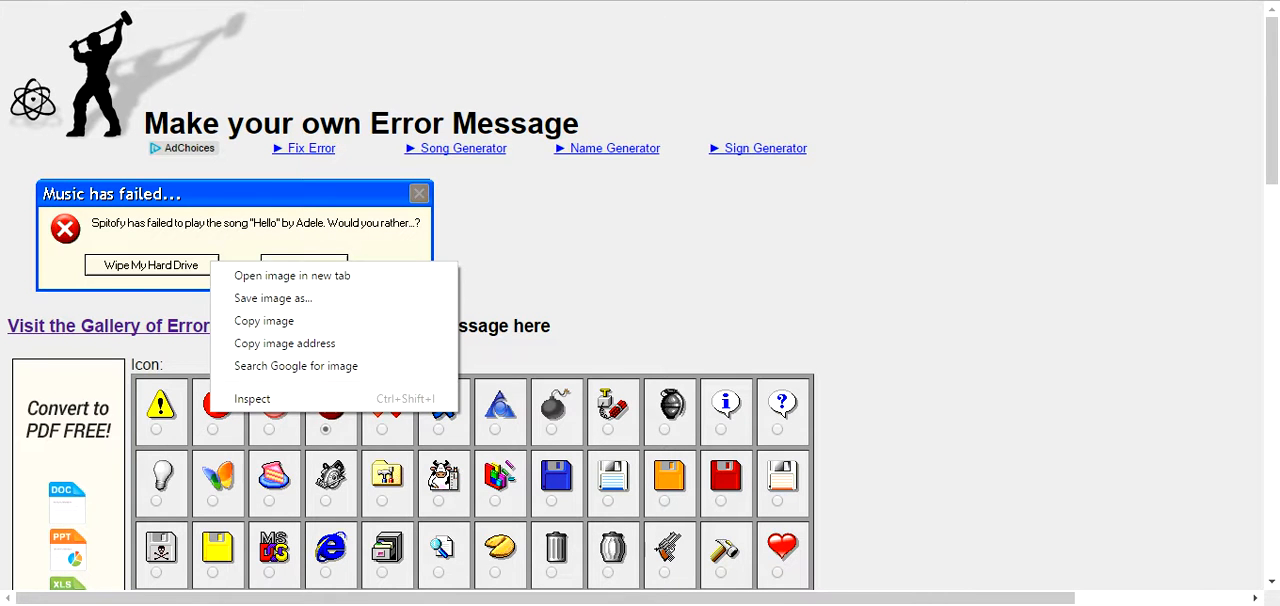
Step: Save the generated error image as 'Adele error.png'
left_click(273, 298)
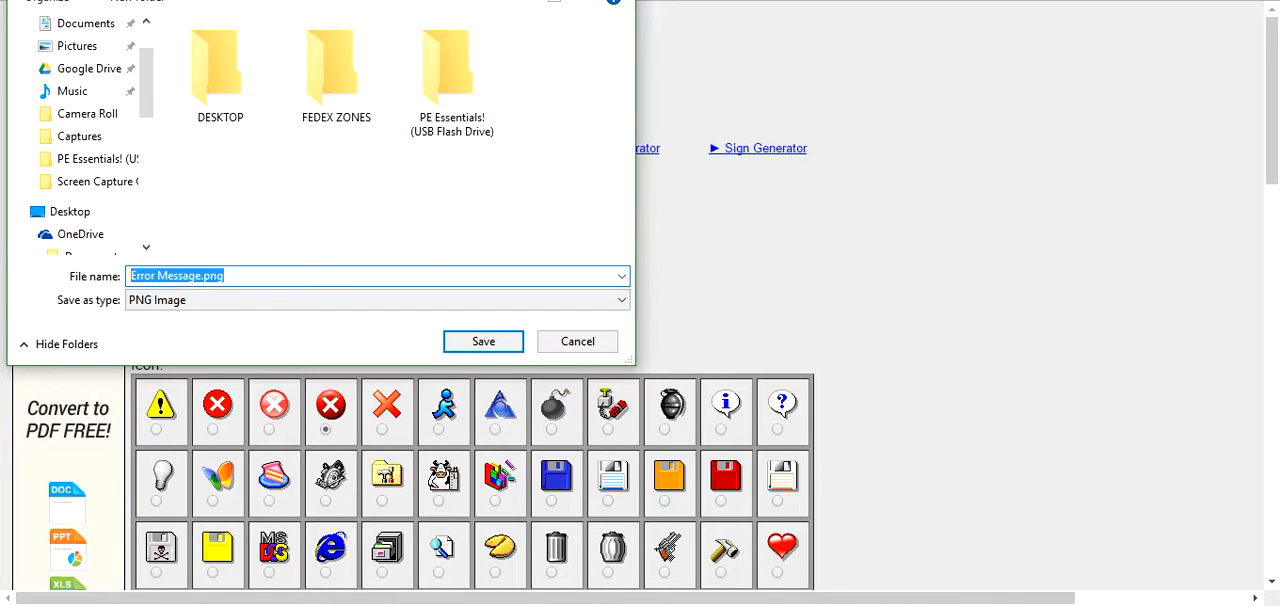
type("D")
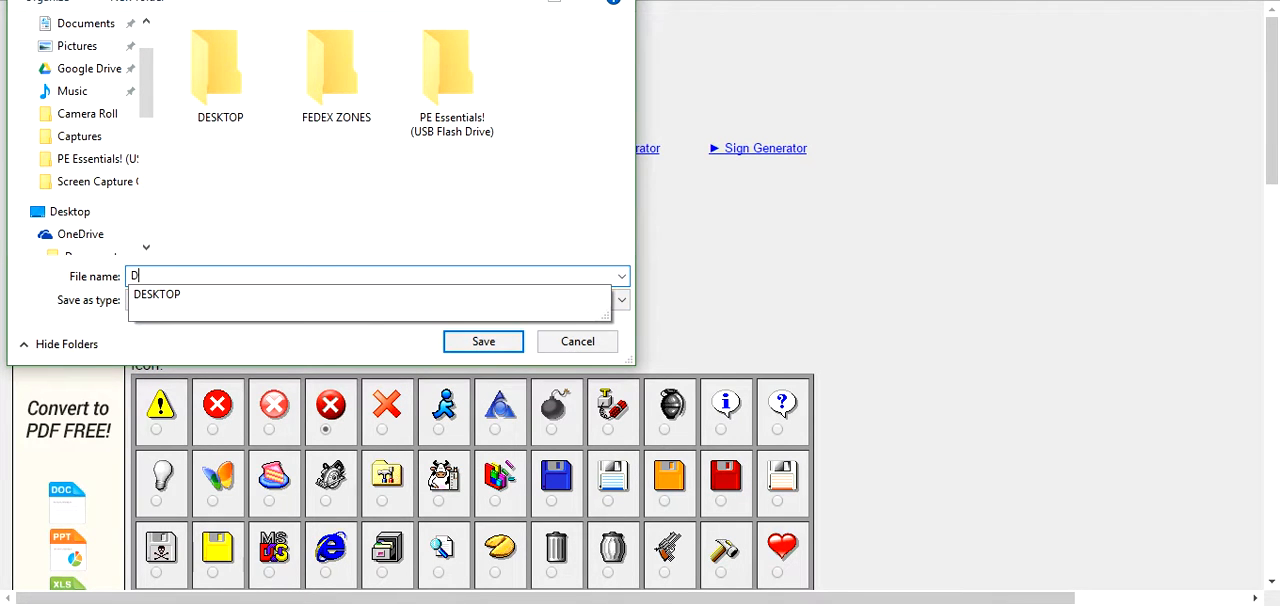
type("Adele error")
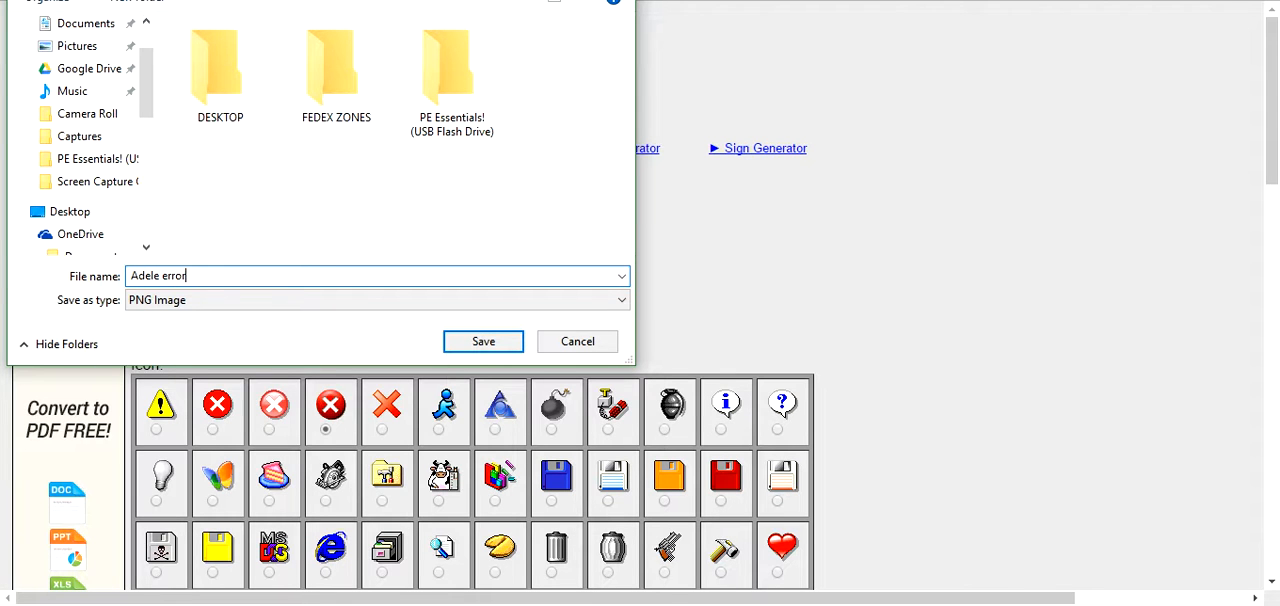
type(".png")
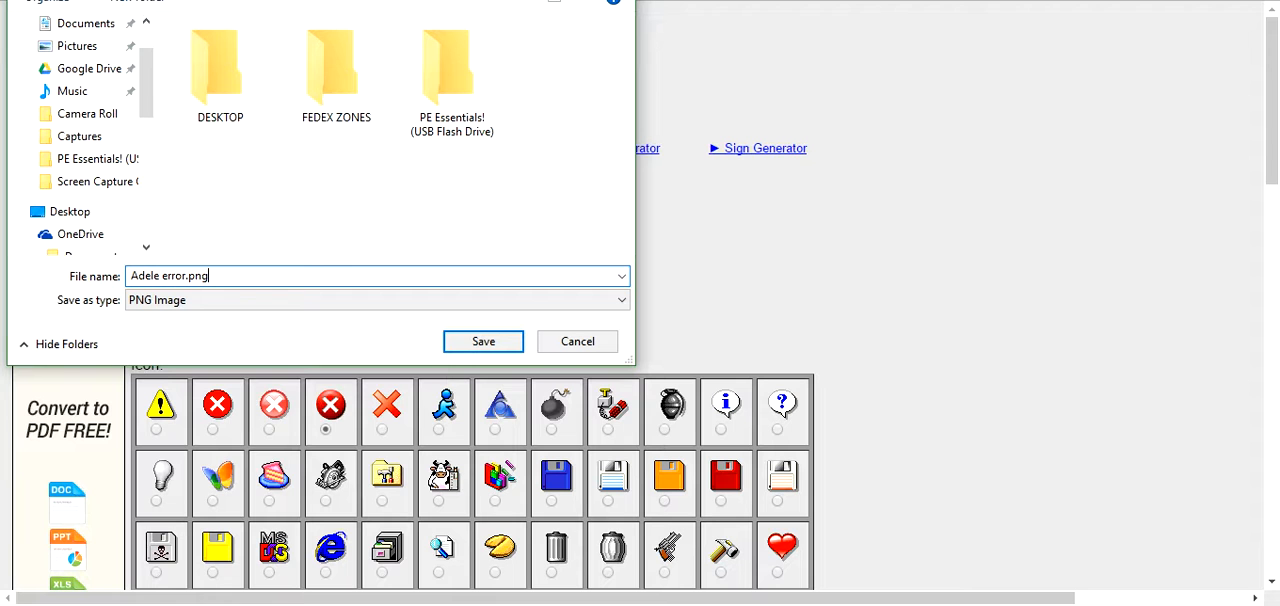
left_click(482, 341)
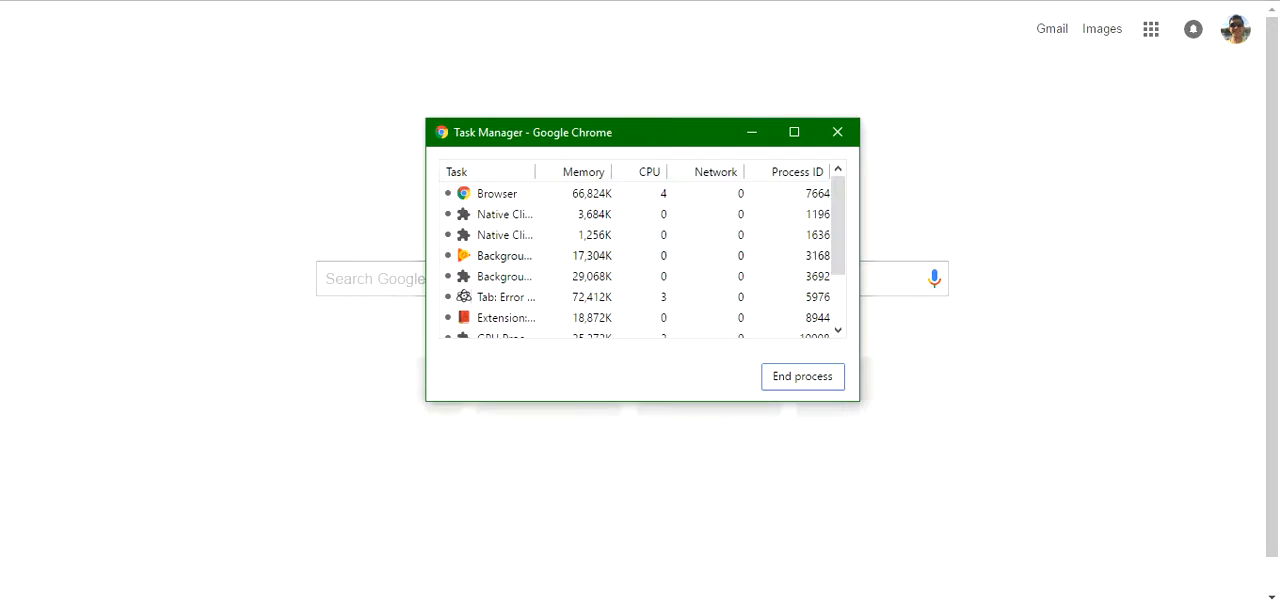
Step: Close Chrome's Task Manager window
left_click(837, 131)
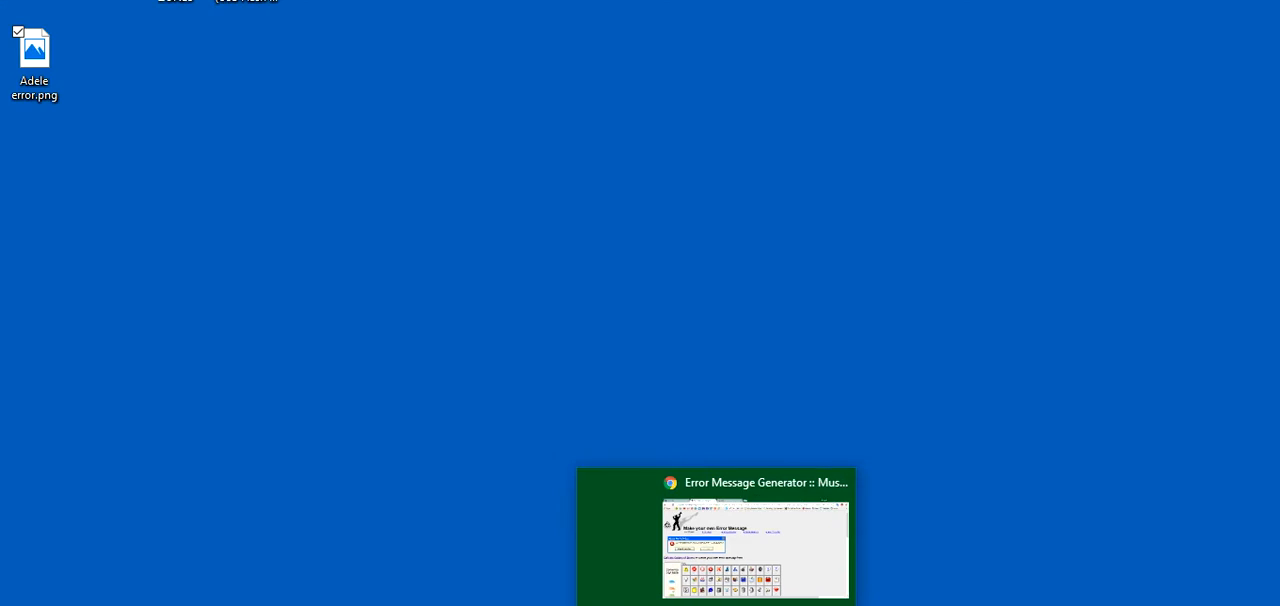
Step: Return to the error generator page and pick the penguin icon
left_click(754, 481)
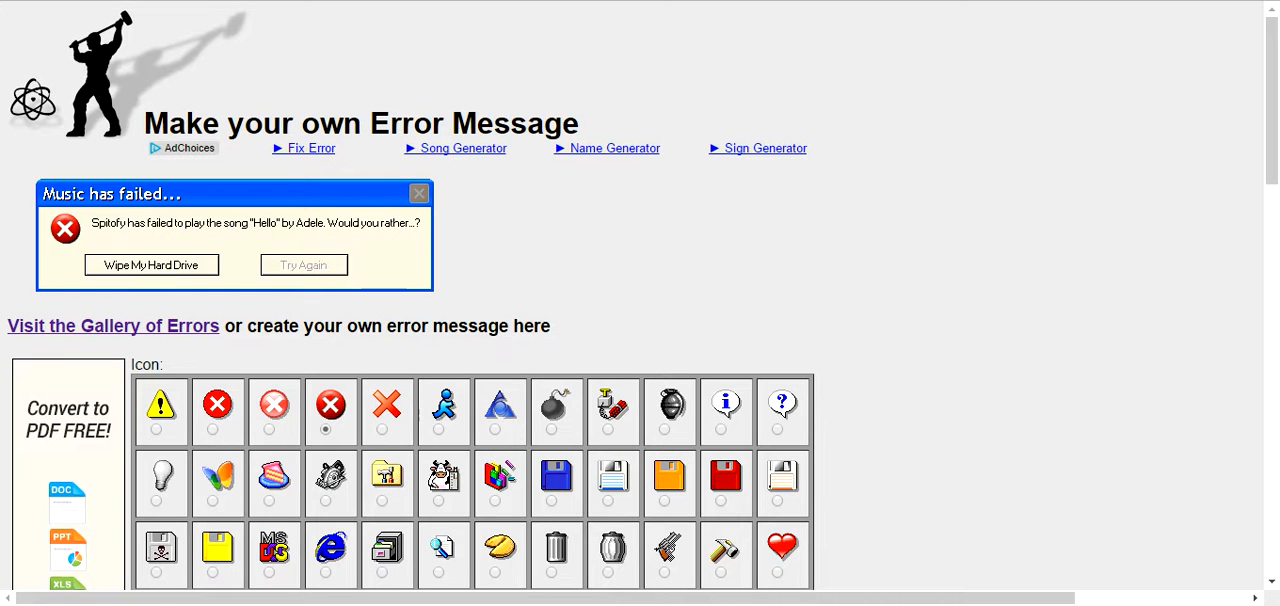
scroll("down", 3)
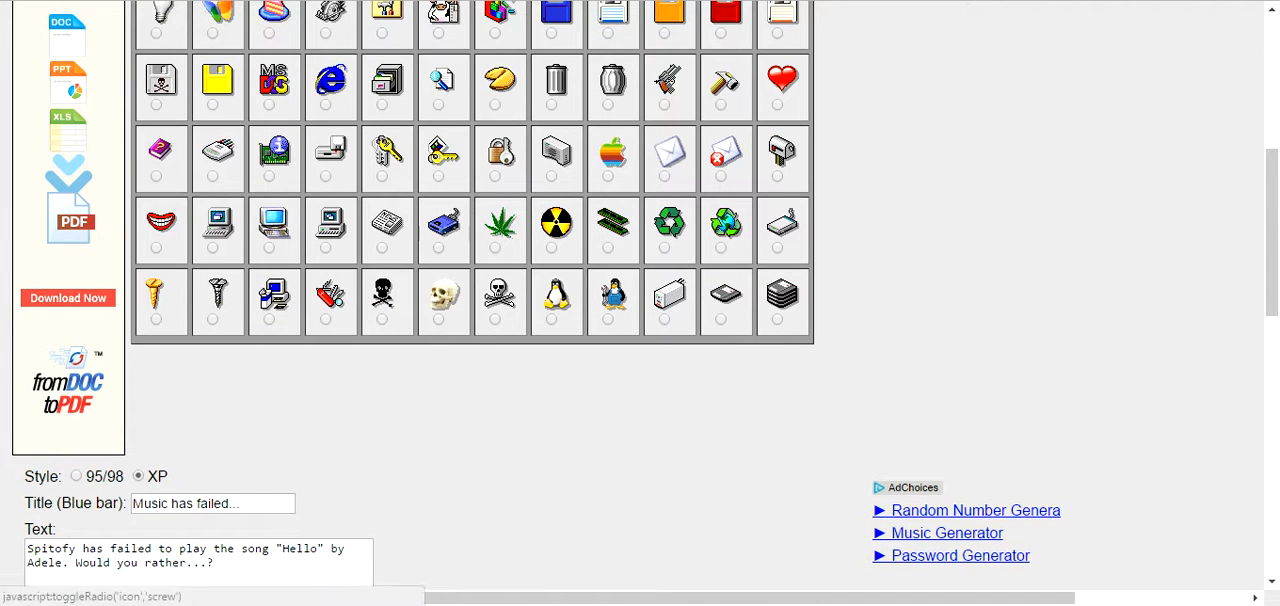
left_click(607, 318)
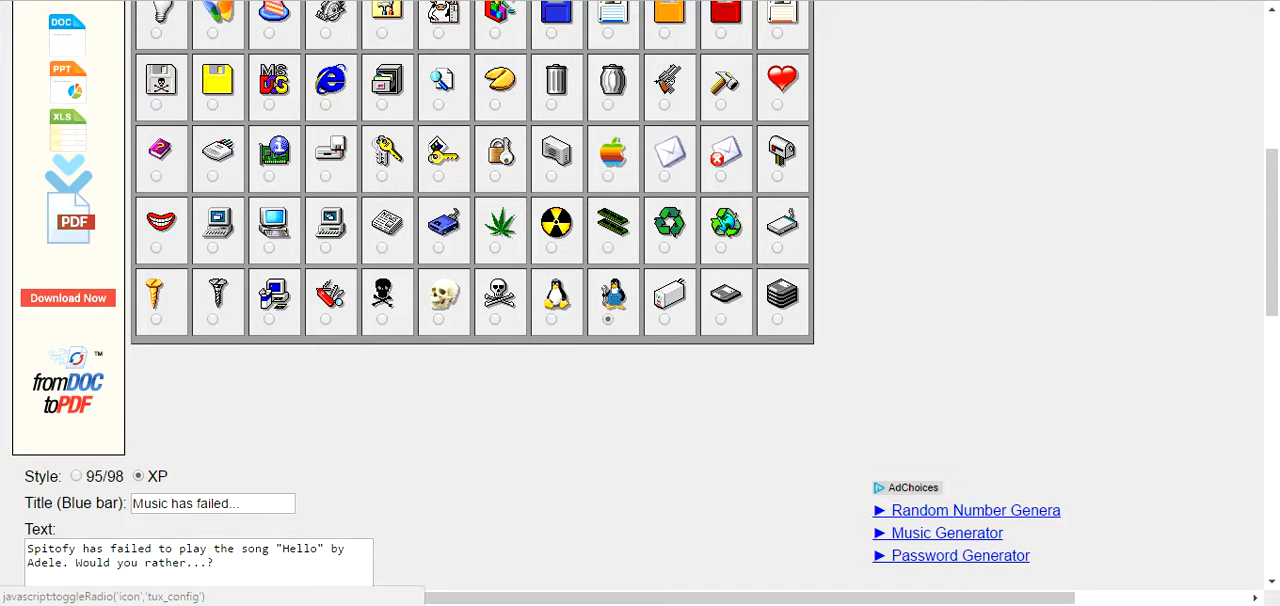
scroll("down", 3)
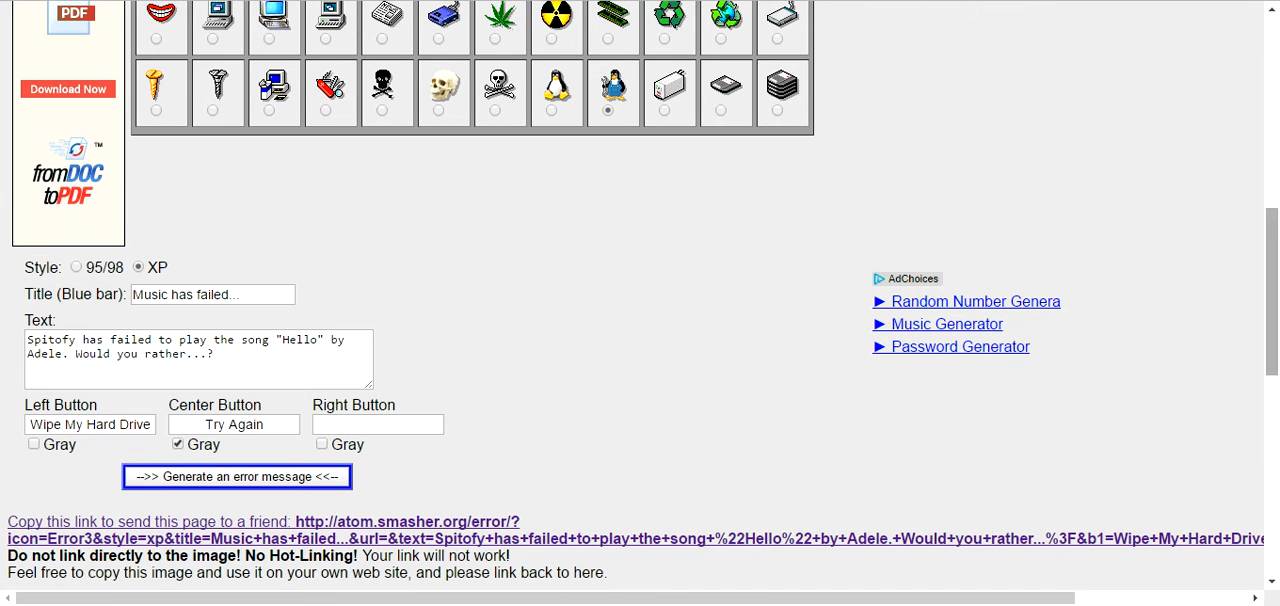
Step: Replace the title with 'Kawalski style!' and the message with 'Penguins rock!'
triple_click(212, 294)
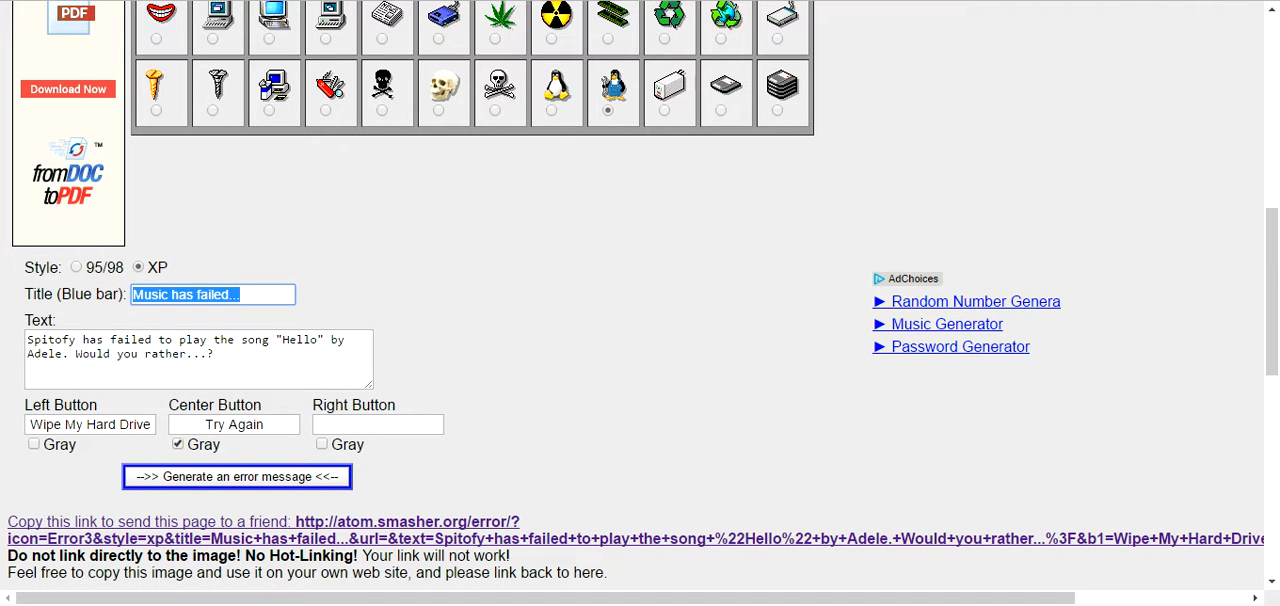
type("Kawal")
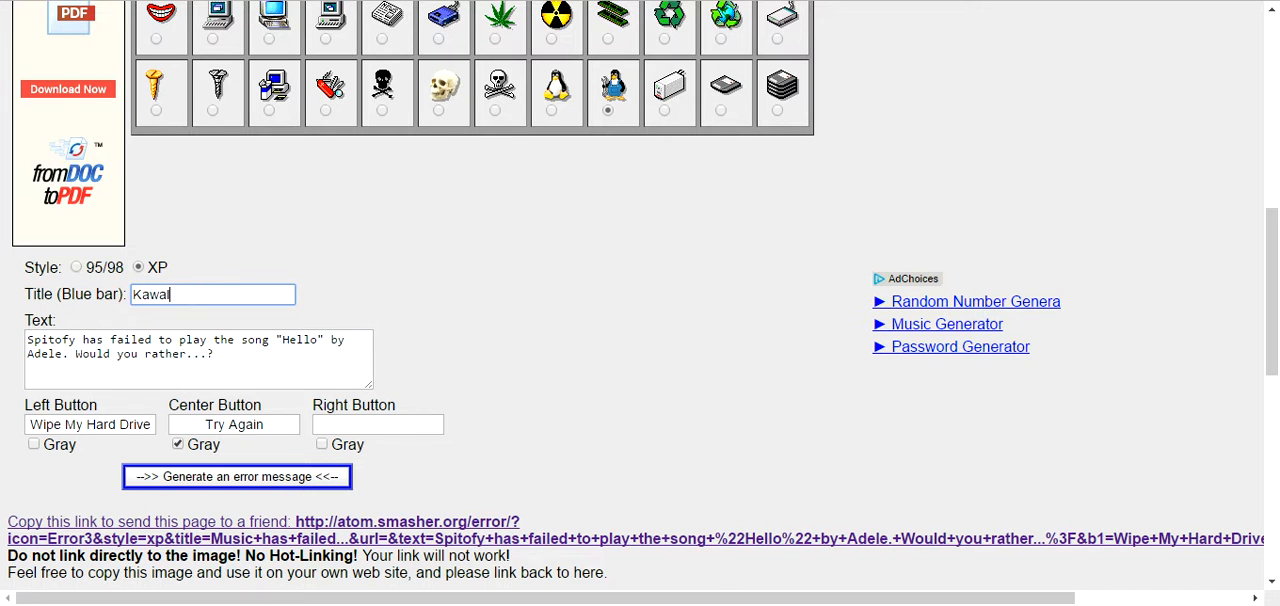
type("lski style!")
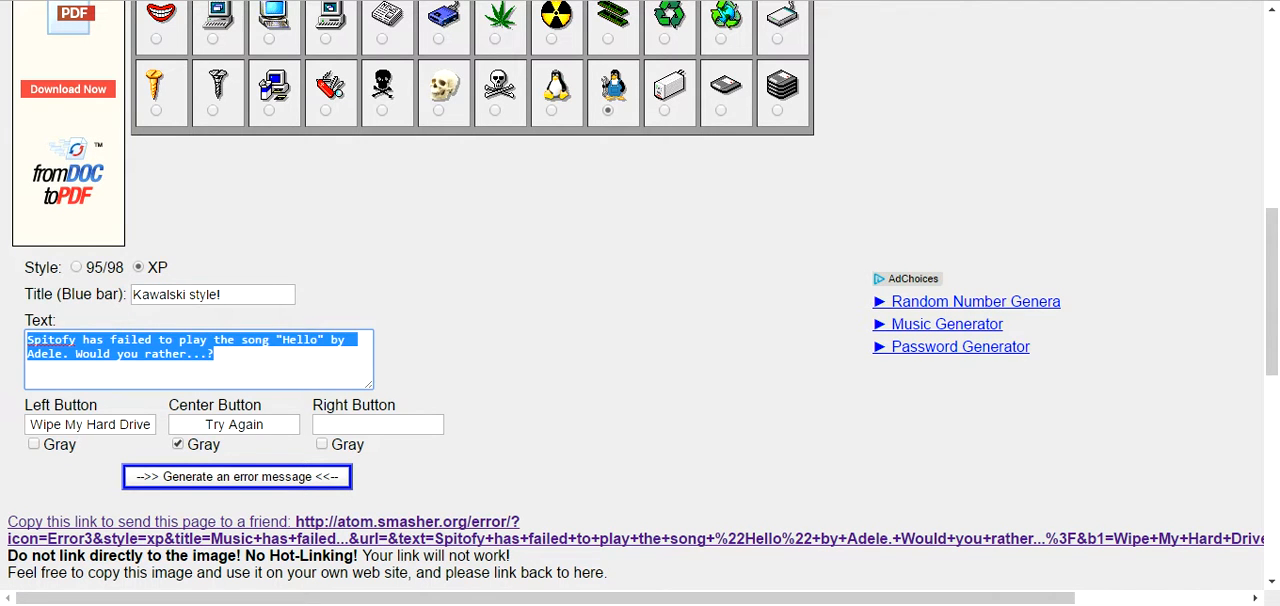
type("Penguins")
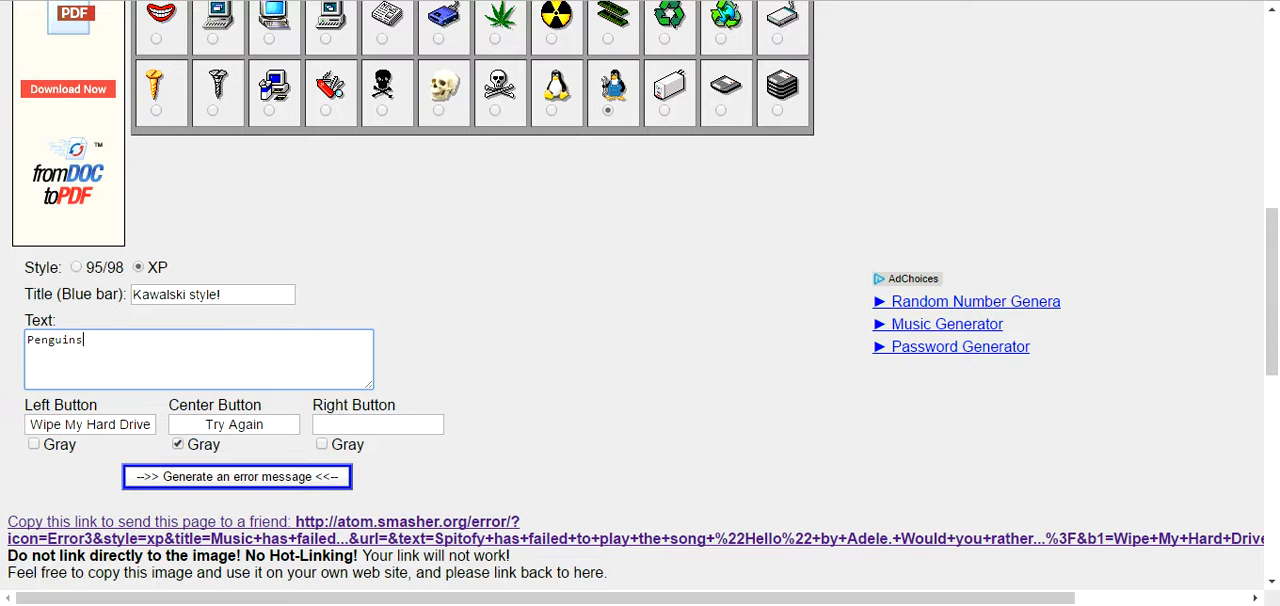
type("rock!")
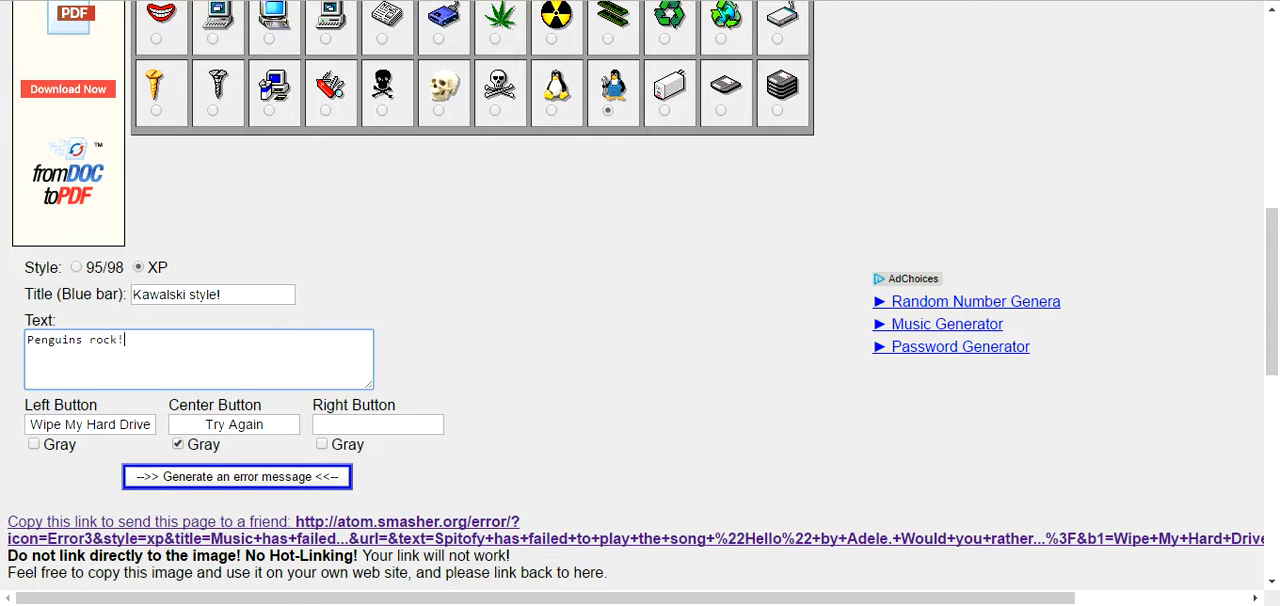
Step: Relabel the left button 'What?' and gray it, removing gray from the Try Again button
triple_click(90, 424)
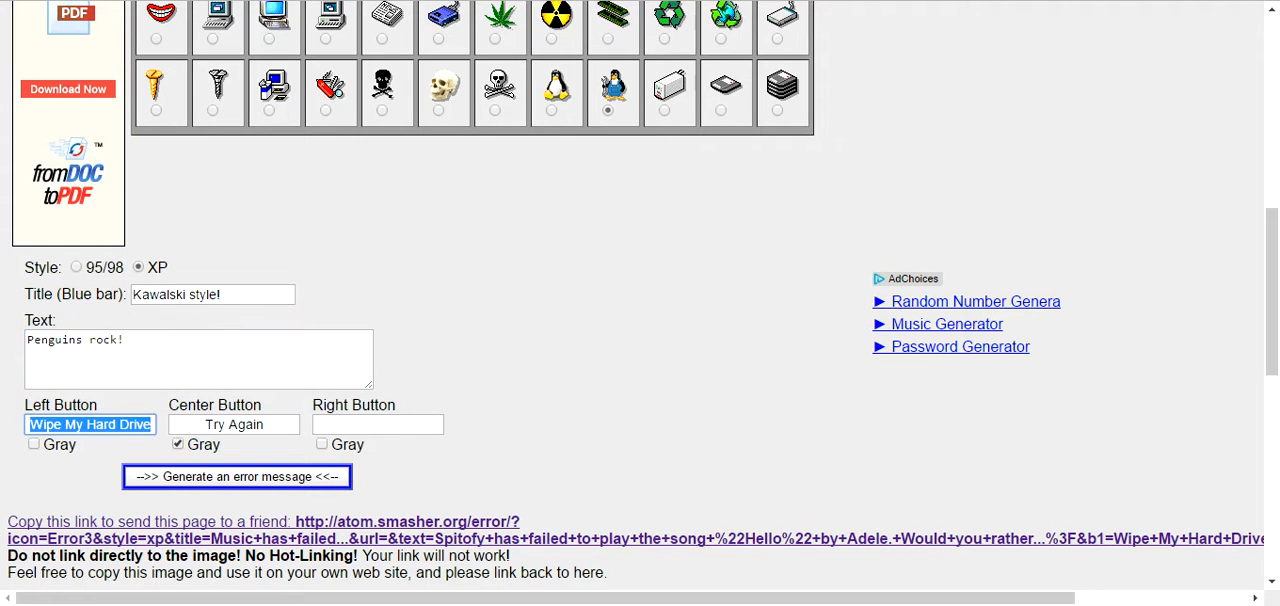
type("What?")
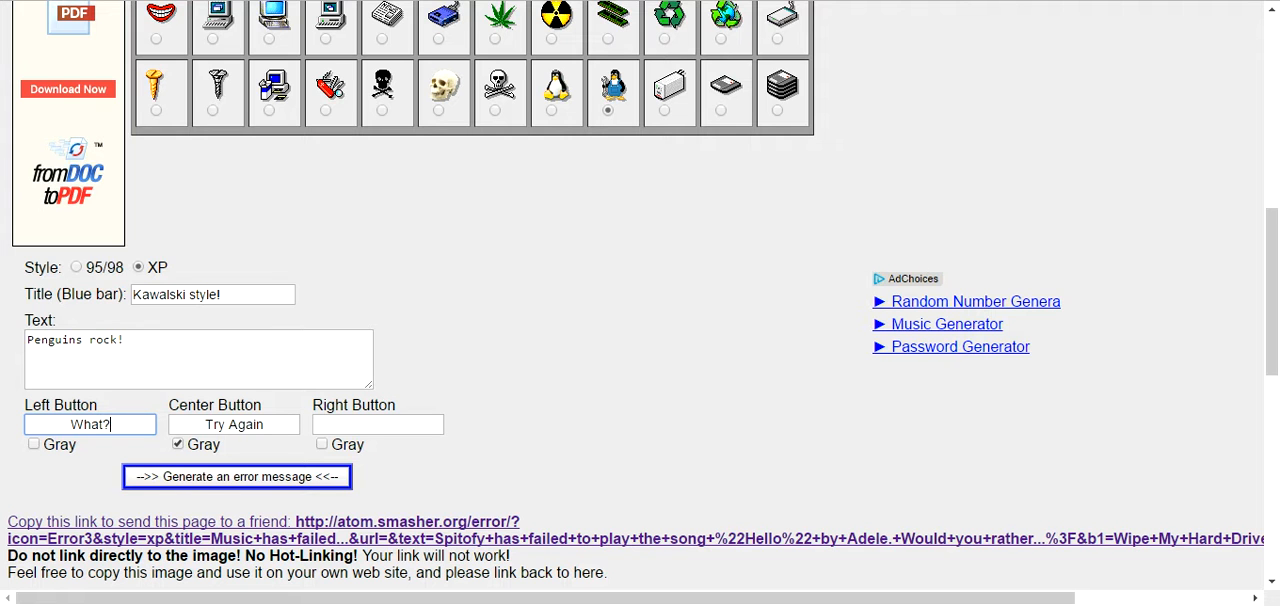
left_click(33, 444)
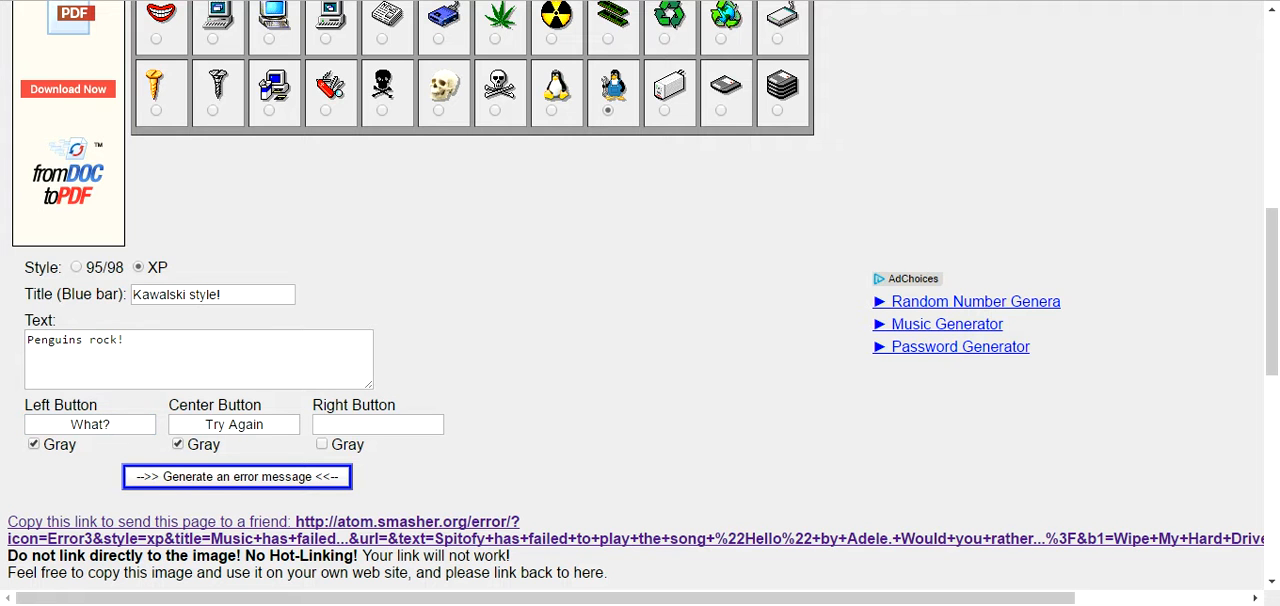
left_click(178, 444)
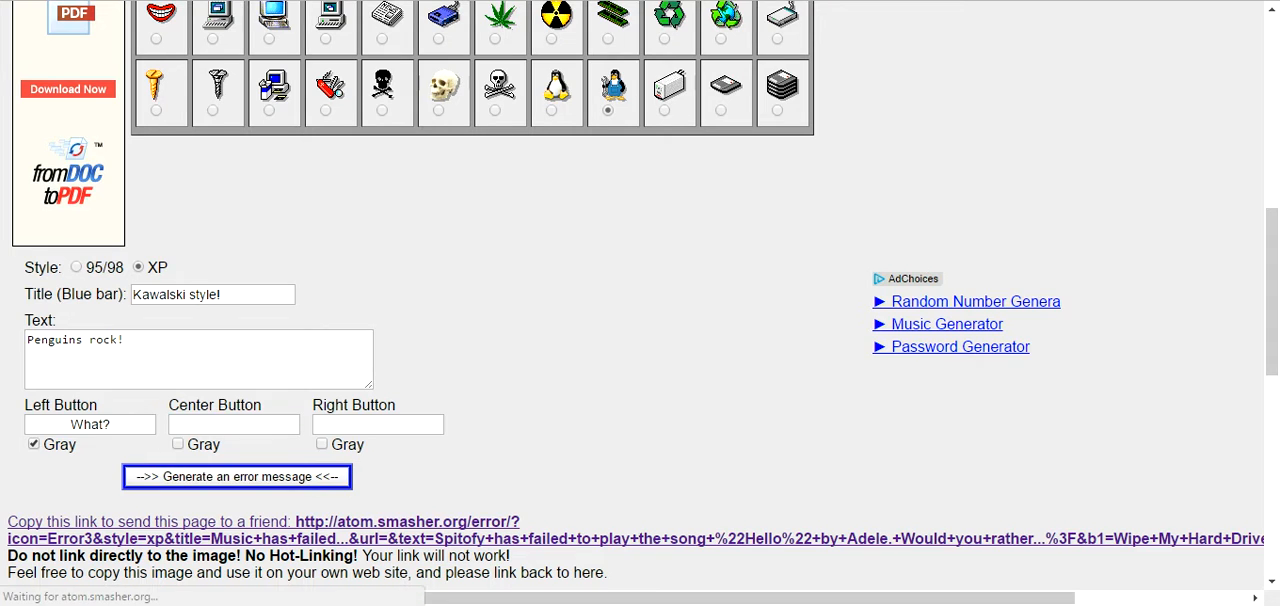
Step: Generate the penguin error image and save it as 'Kawalski.png'
left_click(237, 476)
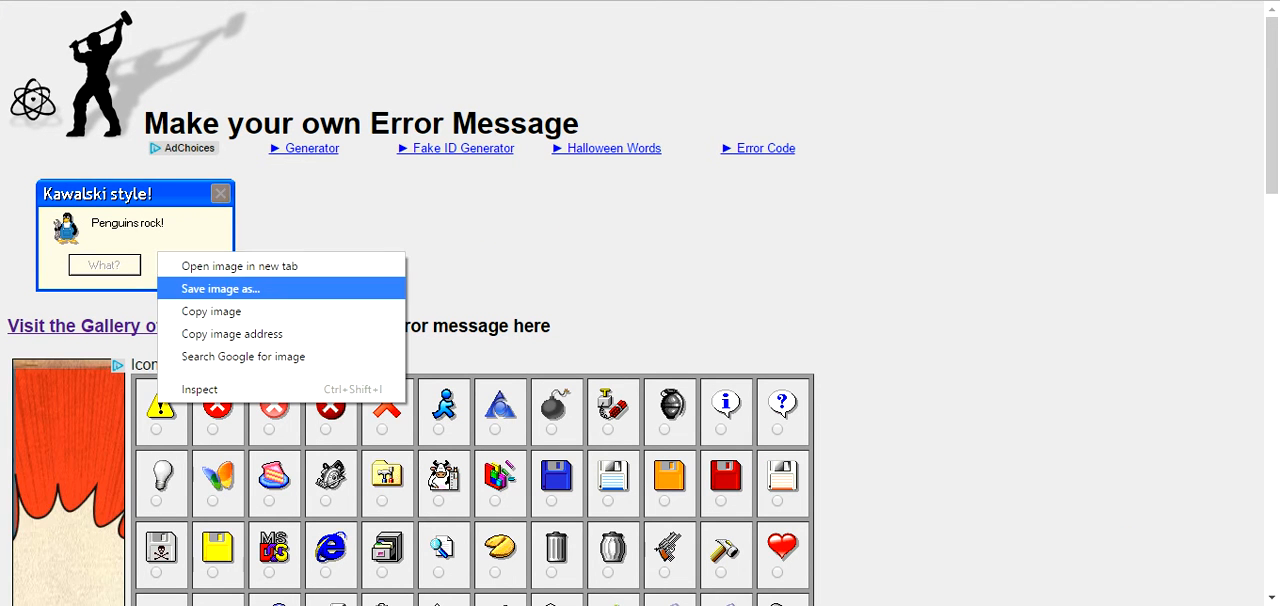
left_click(220, 288)
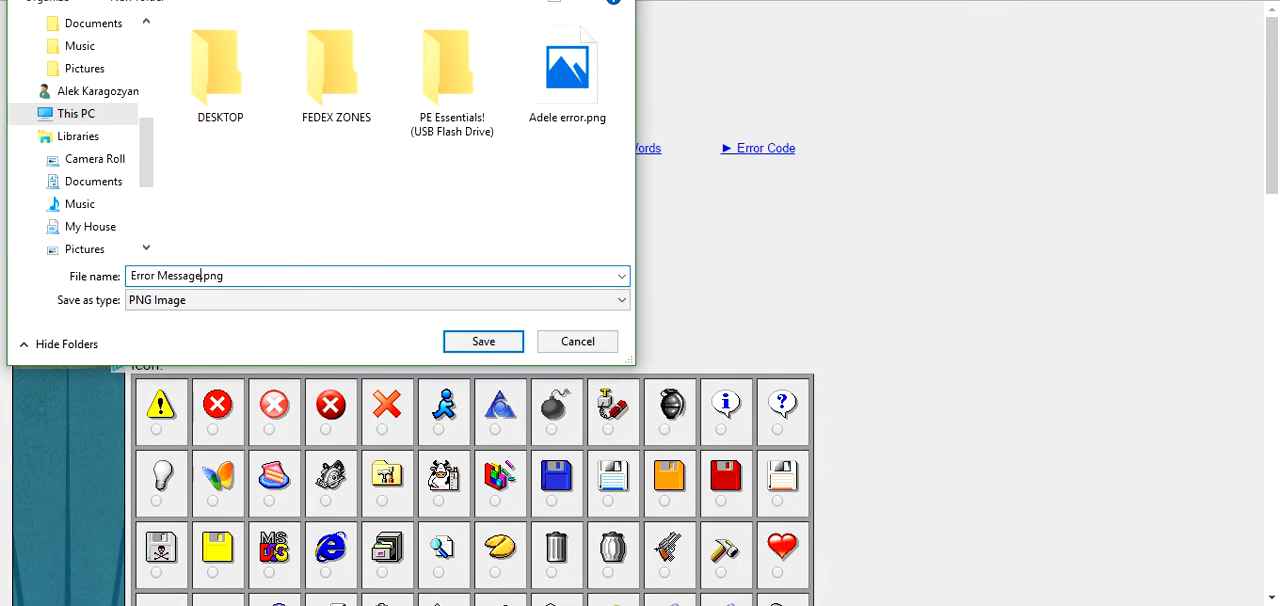
double_click(176, 275)
type("Kawalski")
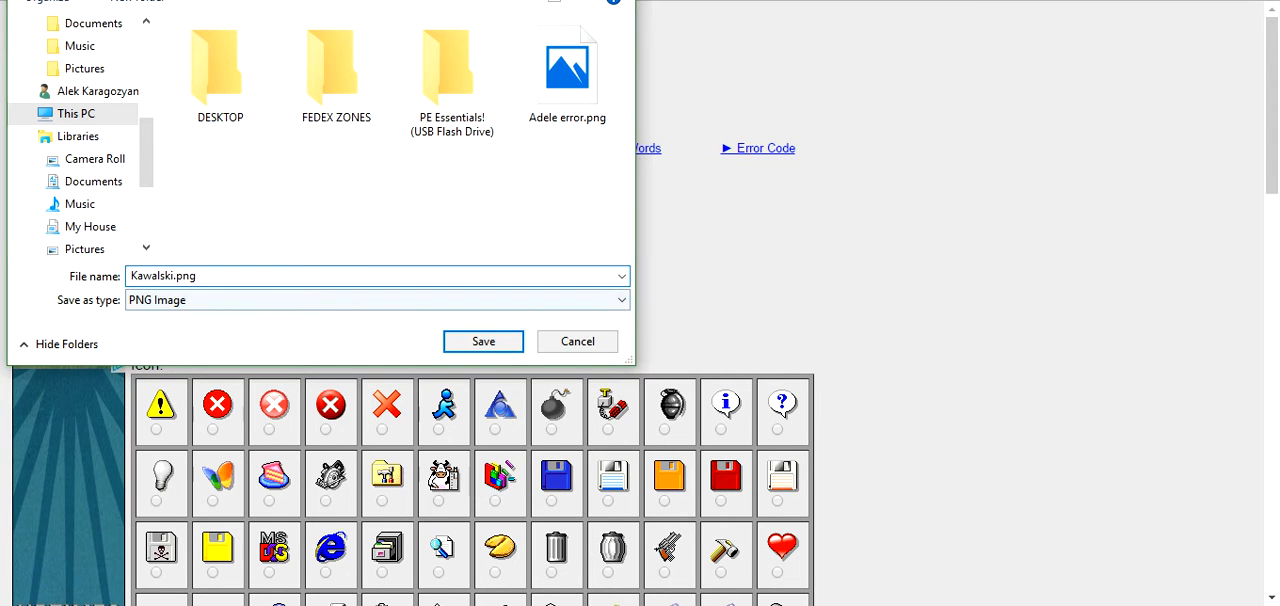
left_click(483, 341)
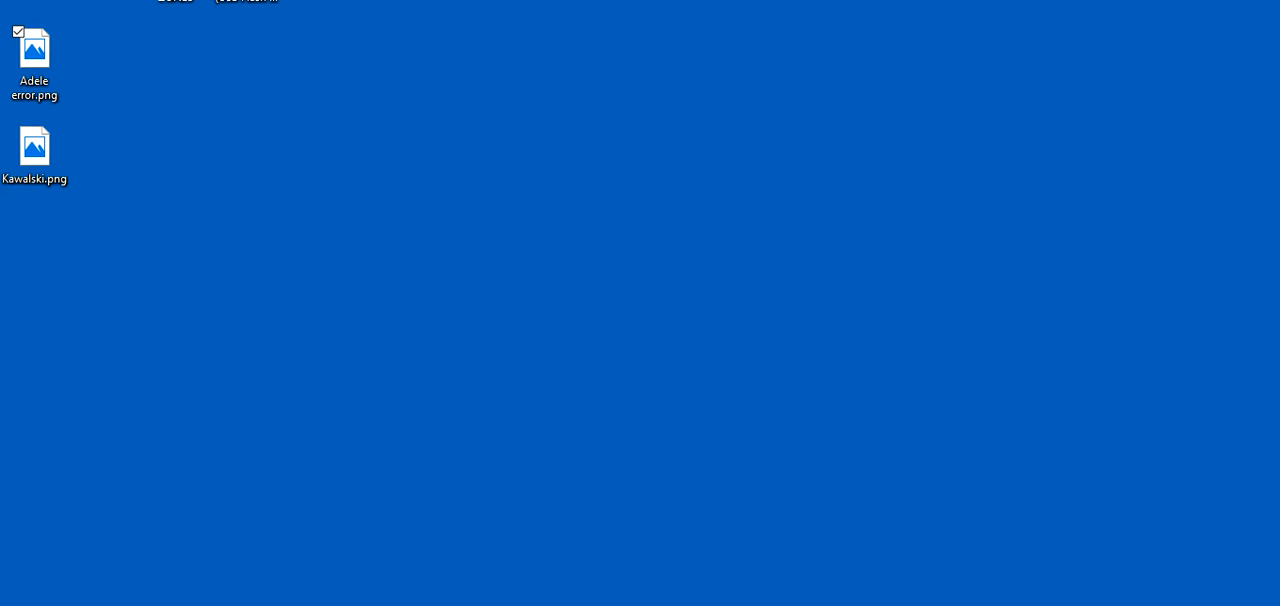
Step: Restore the error generator page in Chrome and scroll down to the Kawalski style! error
left_click(34, 145)
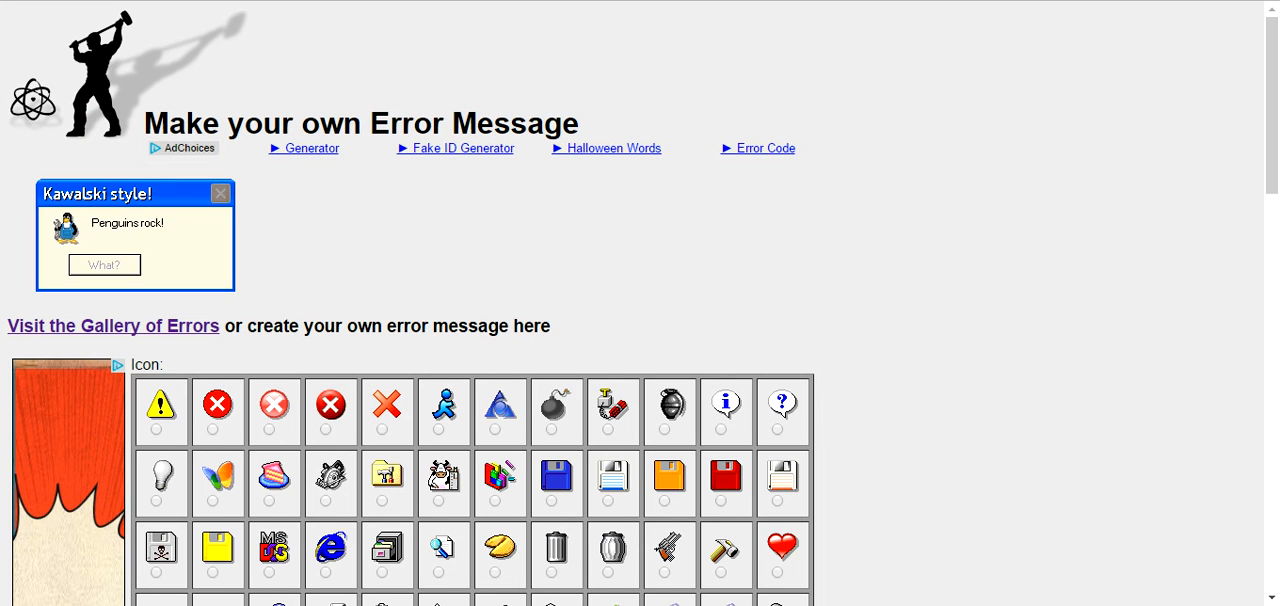
scroll("down", 3)
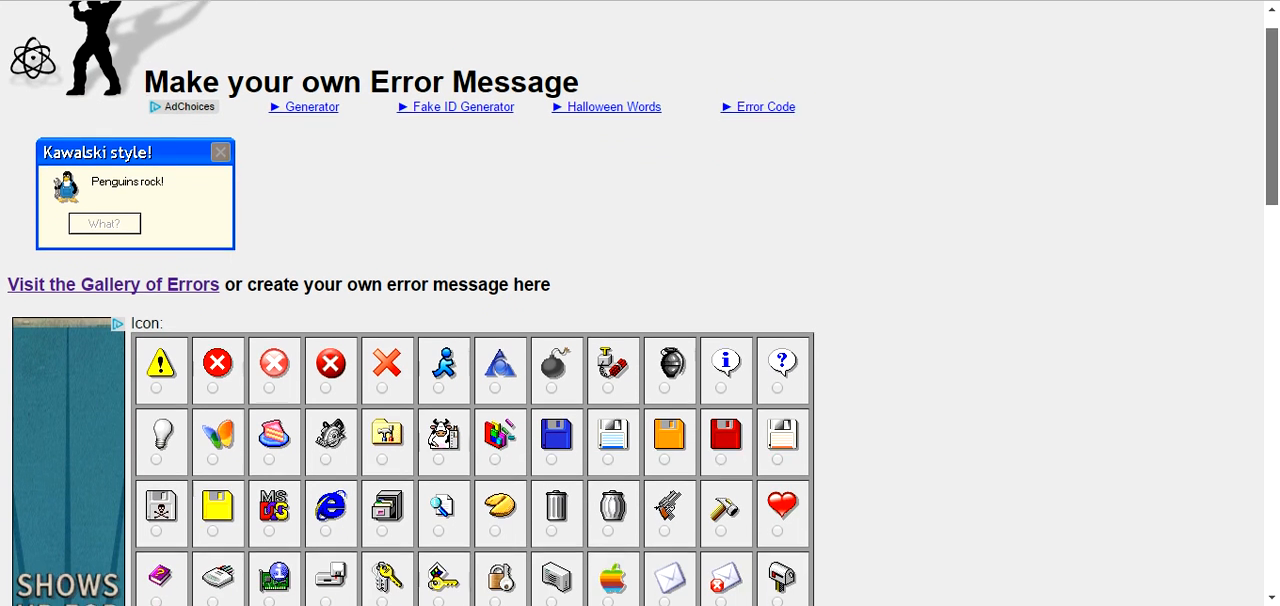
scroll("down", 3)
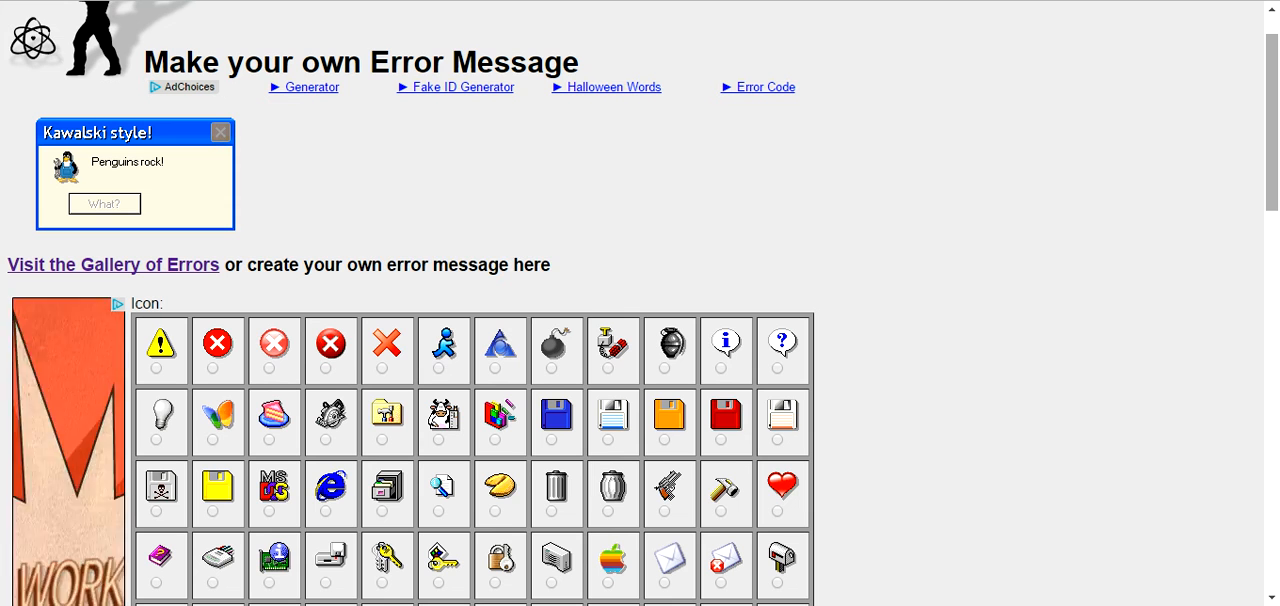